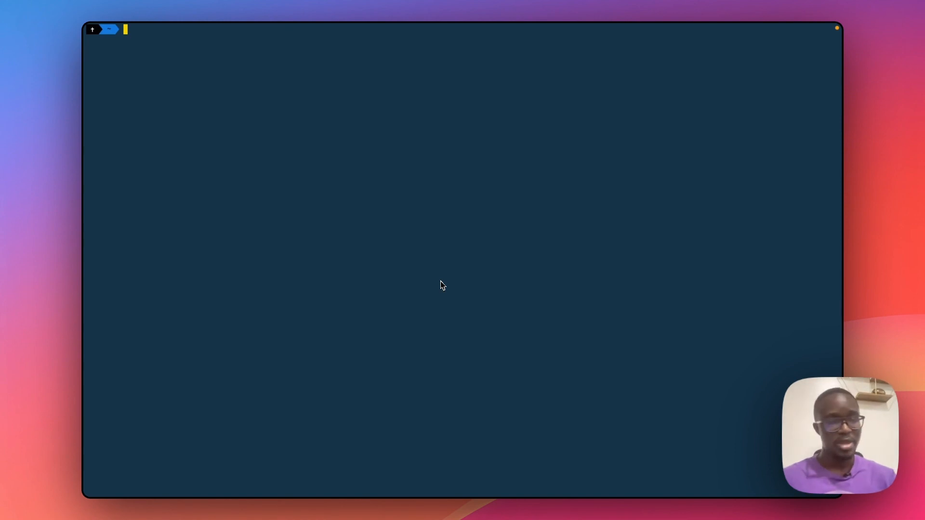
Create a go-website folder on the Desktop and open it in VS Code with code
text(cd Desktop/)
text(mkd)
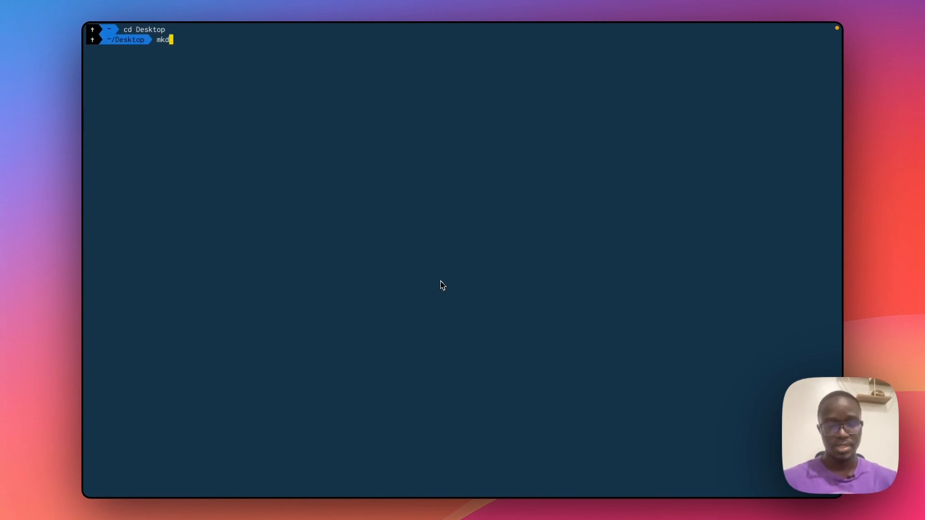
text(ir g)
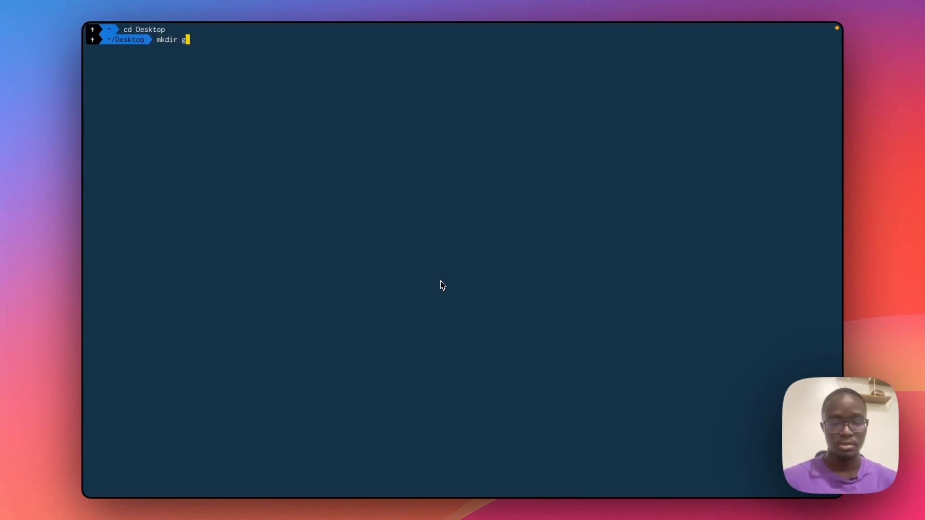
text(o-webi)
text(cd)
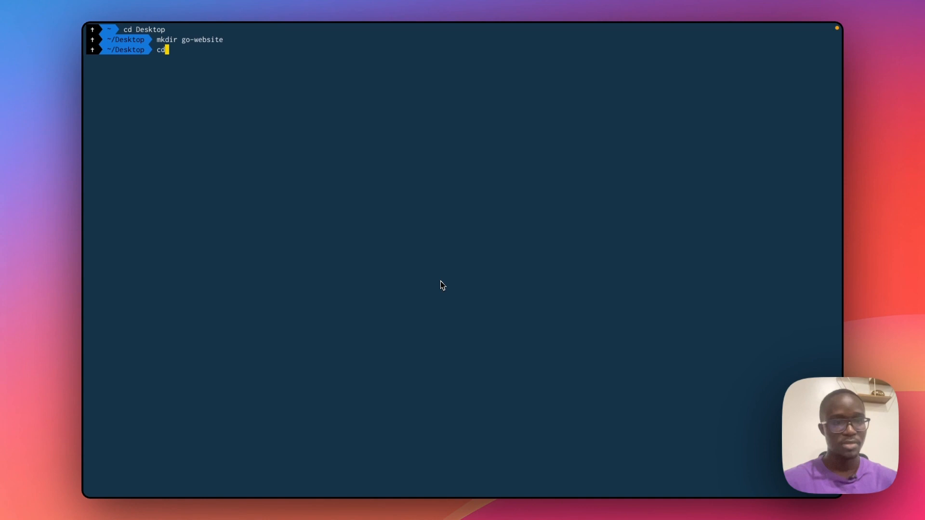
text(go-website/)
text(co)
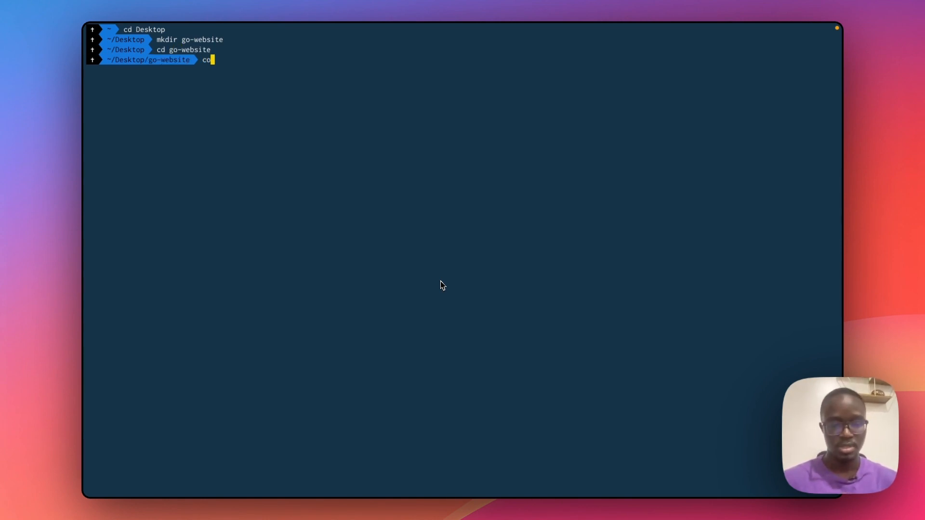
text(de .)
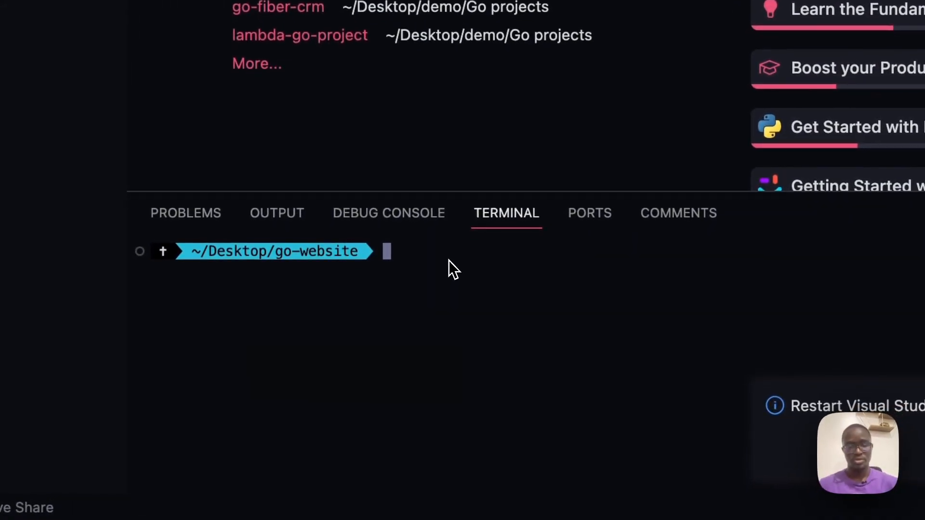
Run go mod init example.com/go-website in the integrated terminal
text(go)
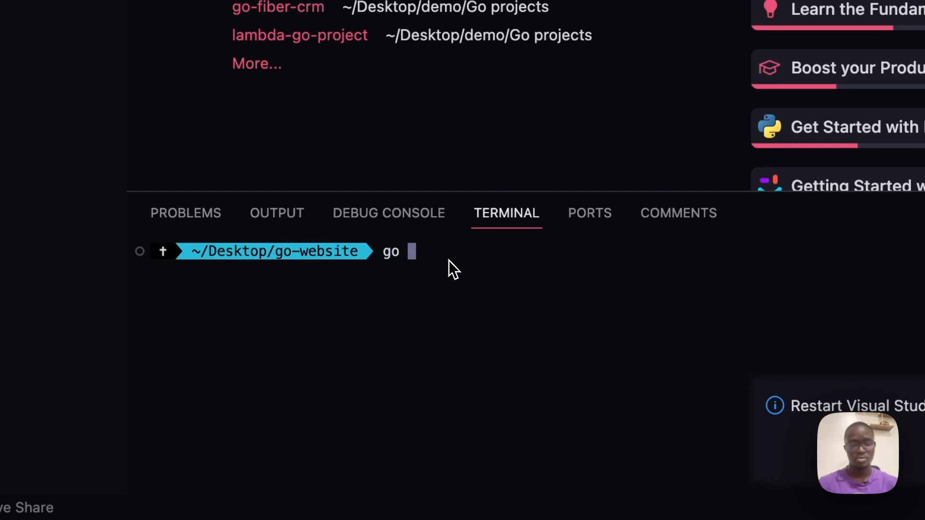
text(mod init)
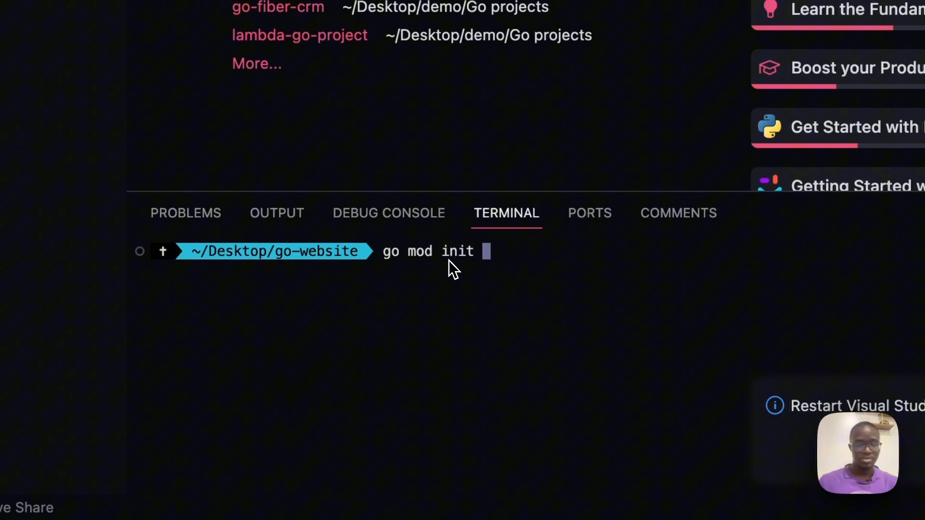
text(example)
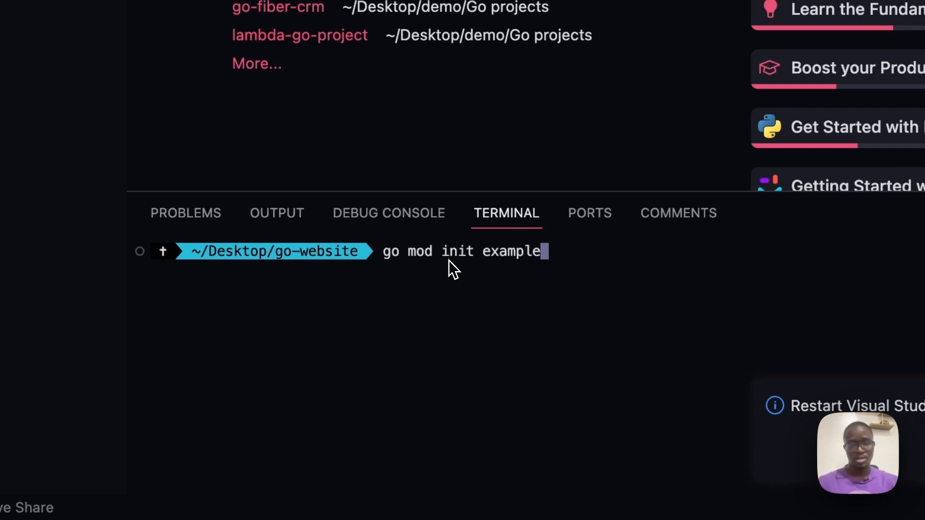
text(.)
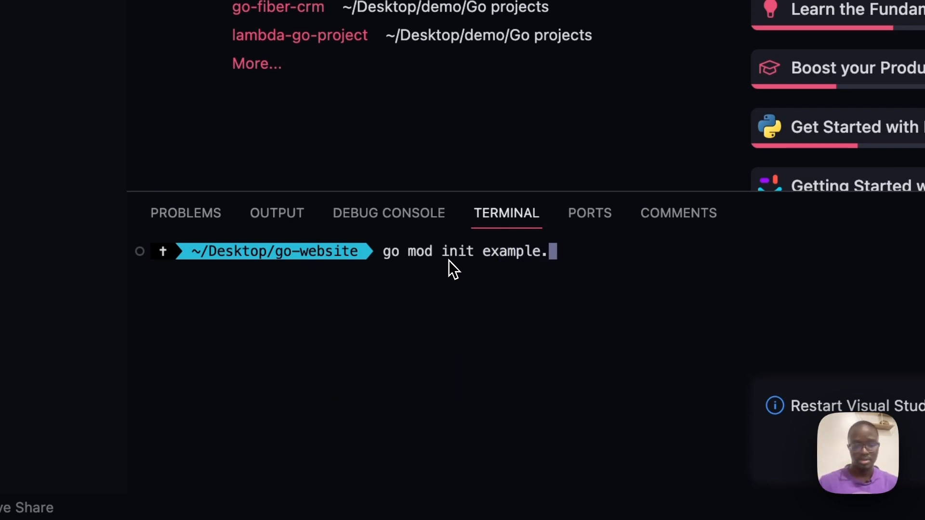
text(com/go)
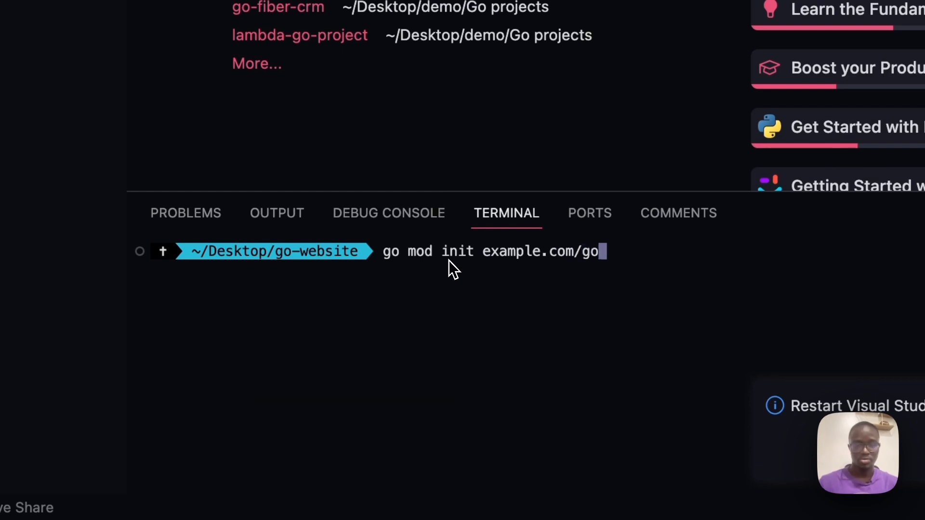
text(-website)
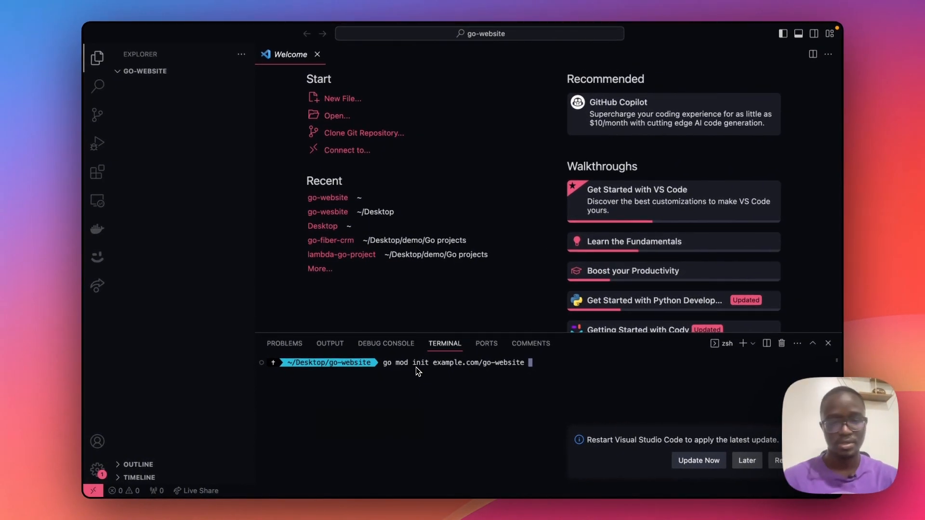
key(Return)
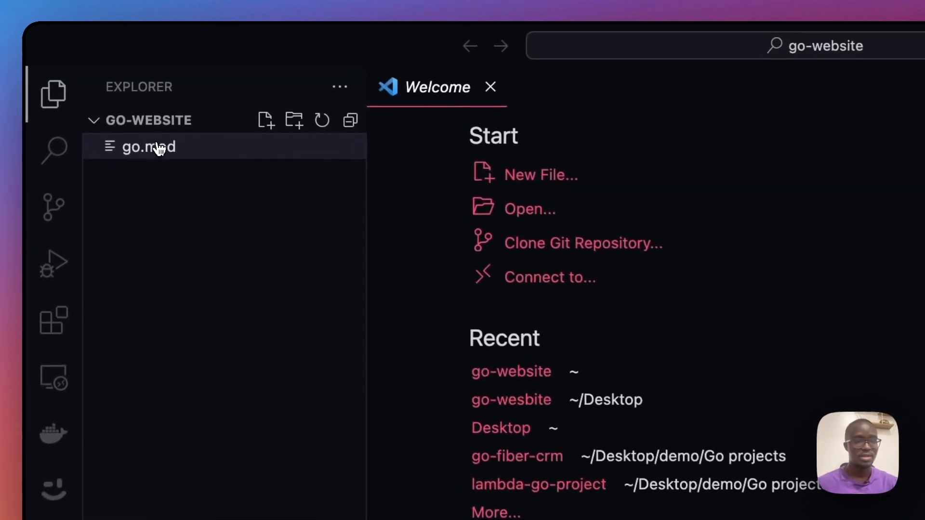
Open go.mod from the Explorer sidebar
click(148, 146)
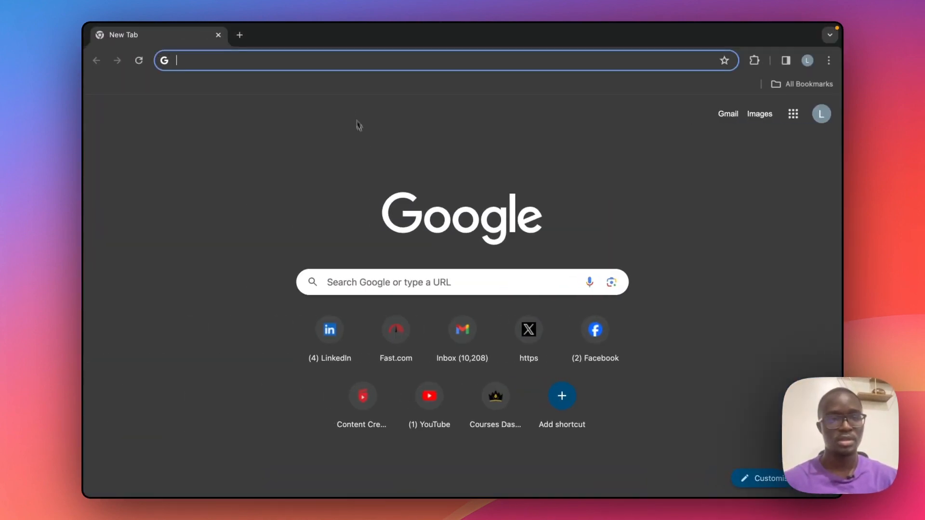
Search for 'go fiber' and scroll the gofiber/fiber GitHub page to its Quickstart
text(go fiber)
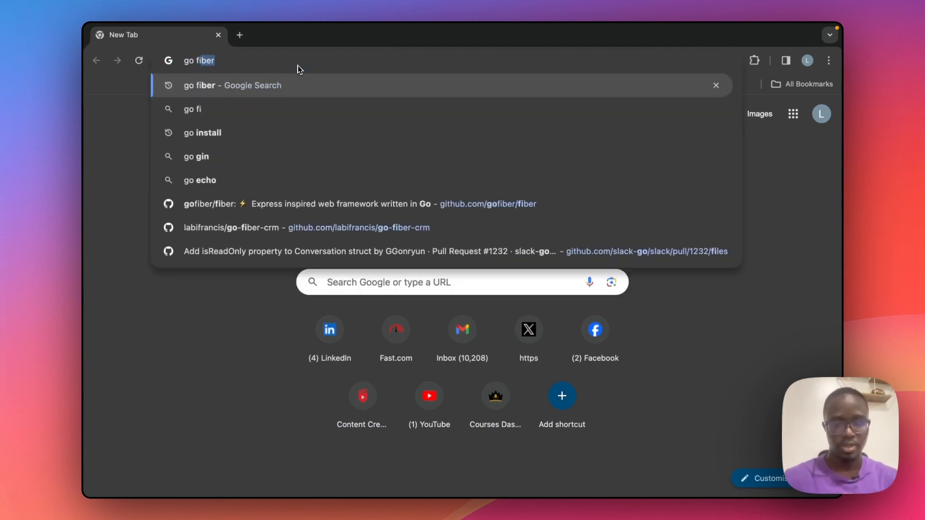
key(Return)
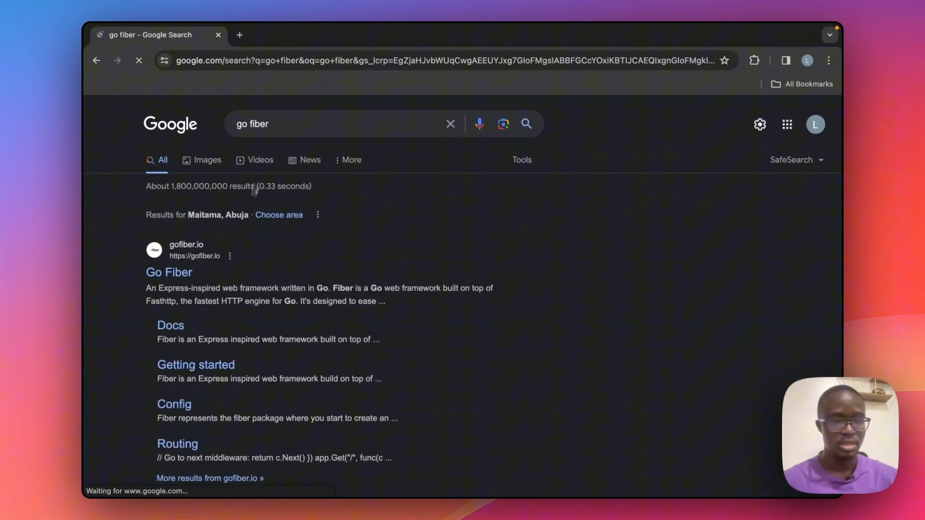
scroll(down, 3)
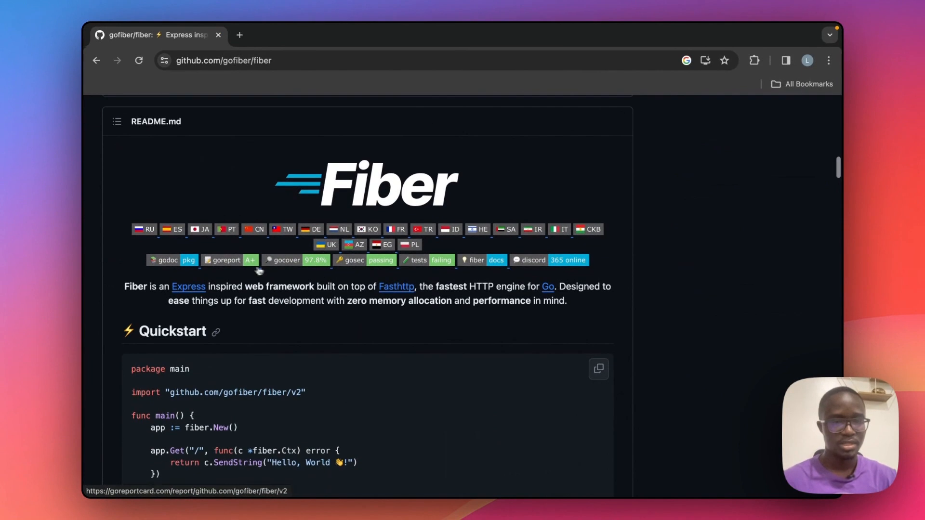
scroll(down, 3)
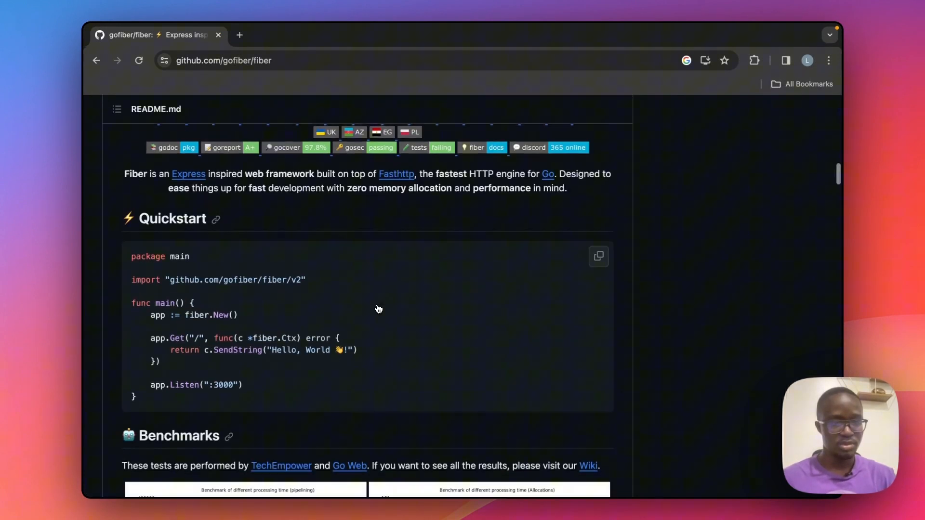
scroll(down, 3)
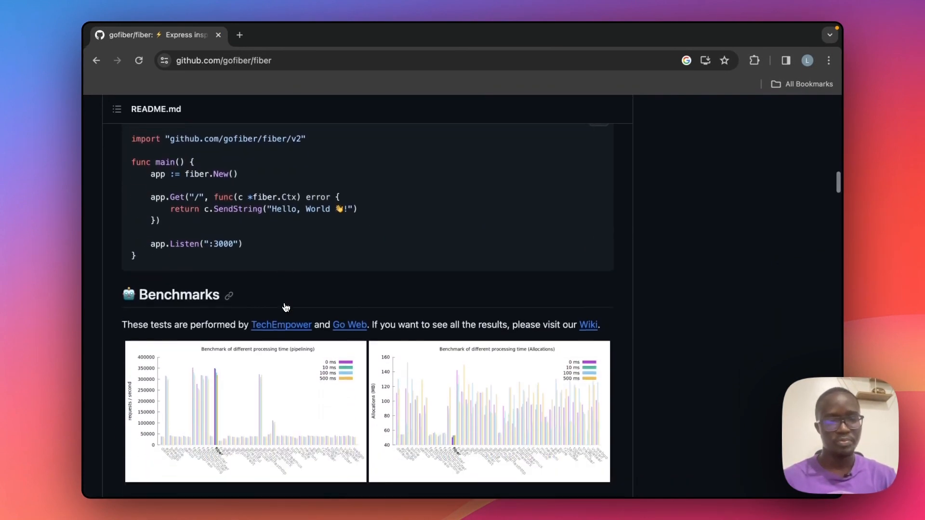
scroll(down, 3)
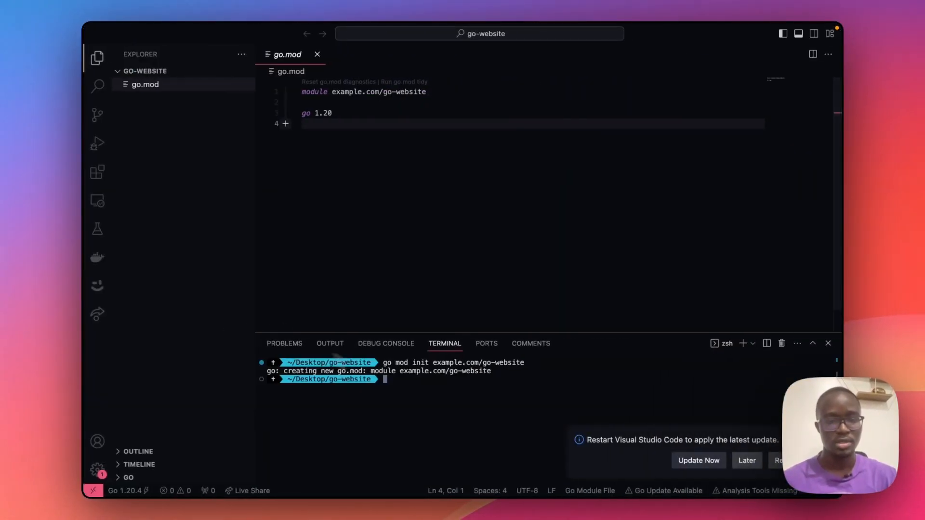
Run go get -u github.com/gofiber/fiber/v2 in the terminal
text(go get -u github.com/gofiber/fiber/v2)
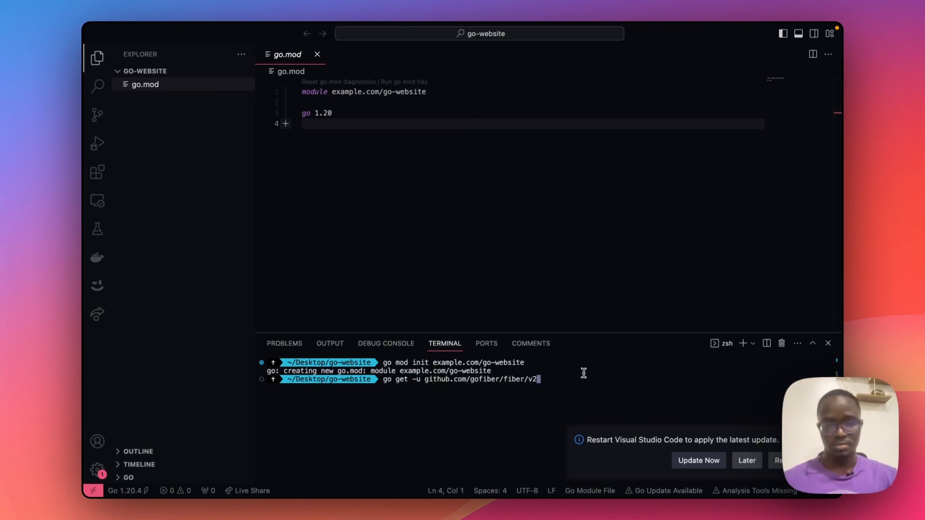
key(Return)
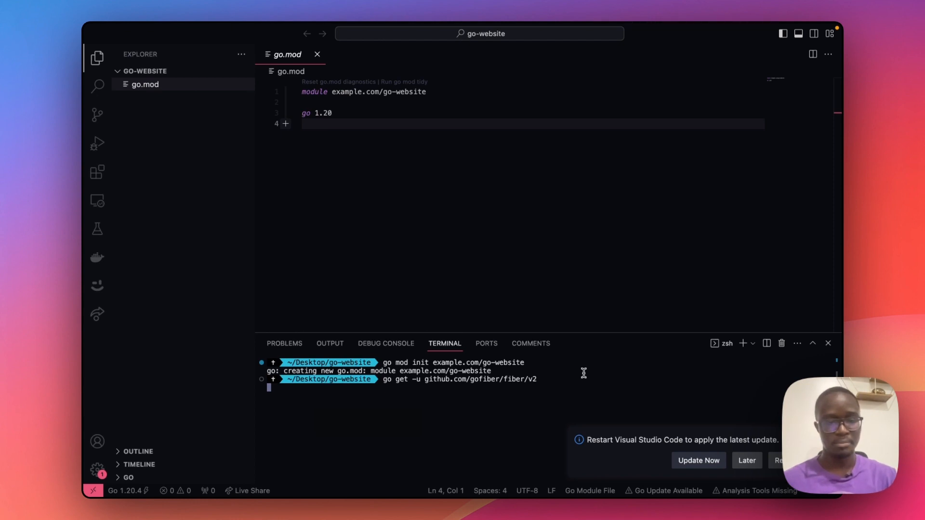
mouse_move(542, 362)
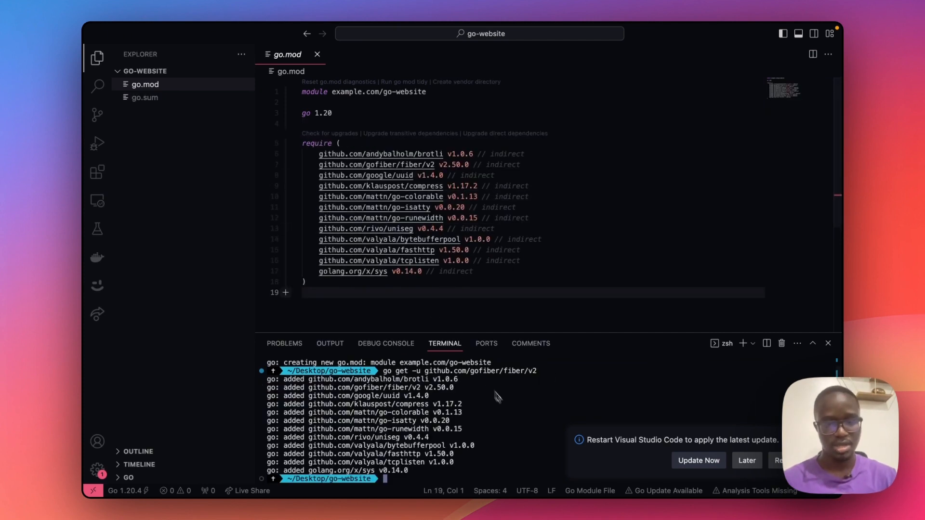
mouse_move(439, 466)
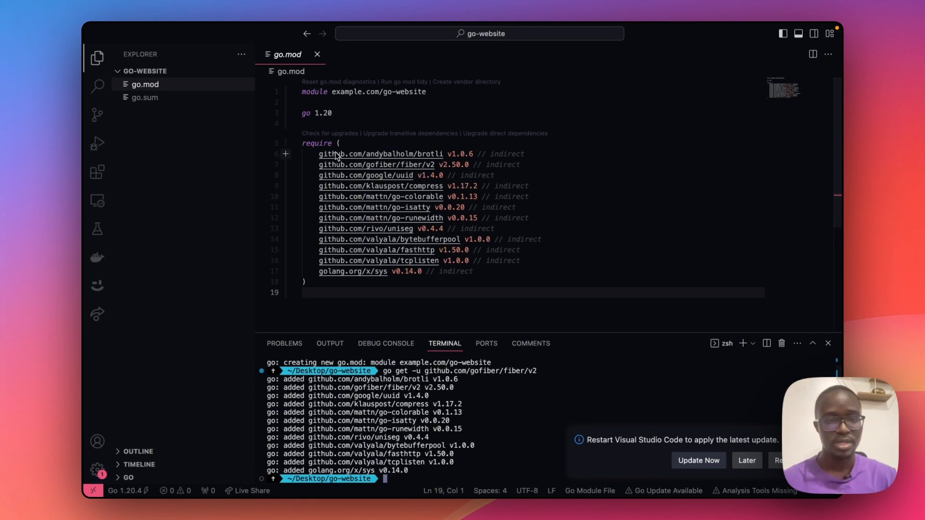
mouse_move(380, 218)
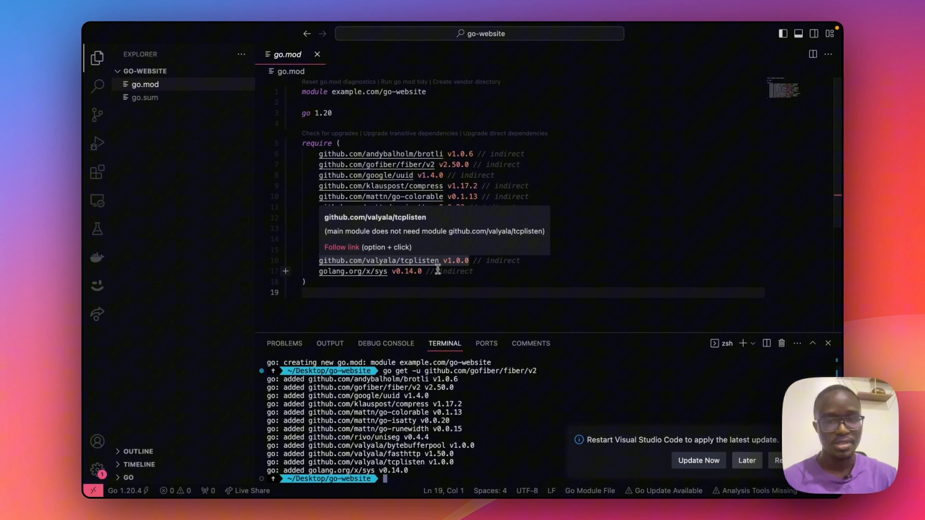
mouse_move(151, 110)
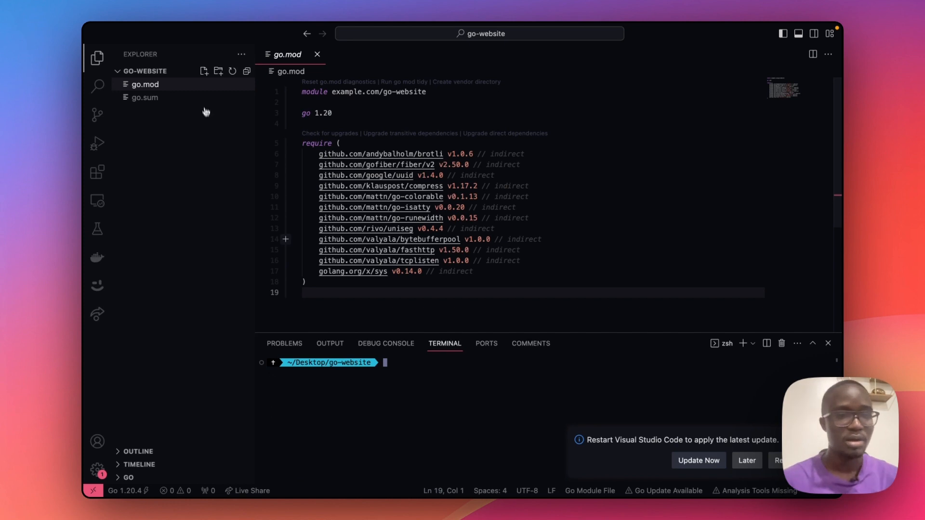
Create main.go, insert 'package main' from IntelliSense, and start the import line
click(204, 71)
text(main.go)
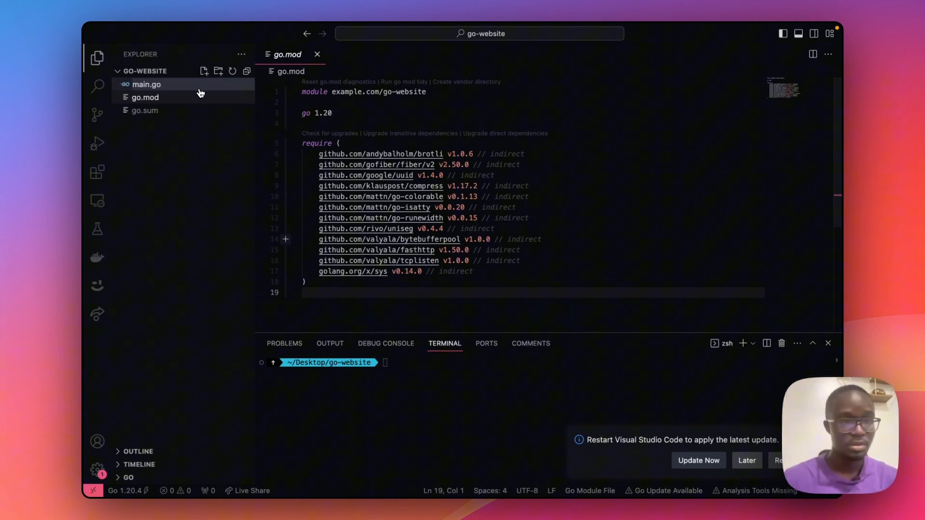
click(146, 84)
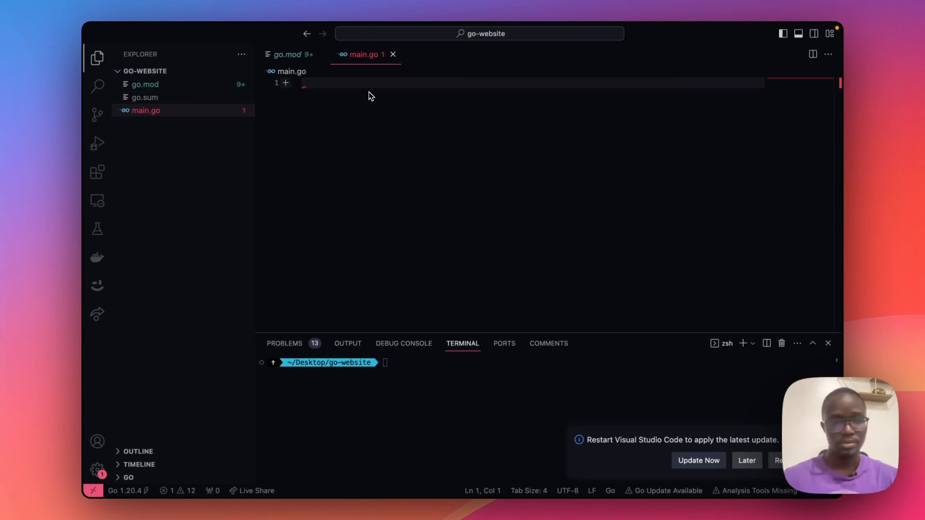
text(pack)
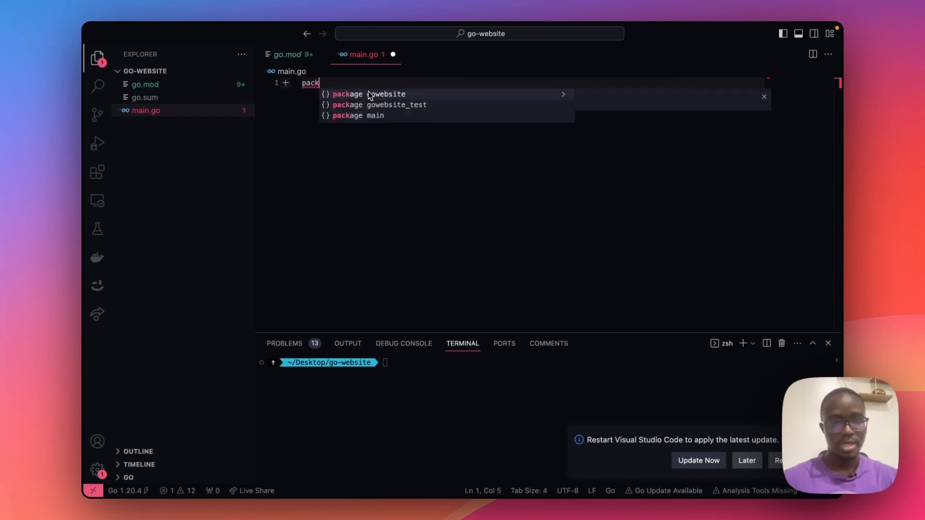
text(a)
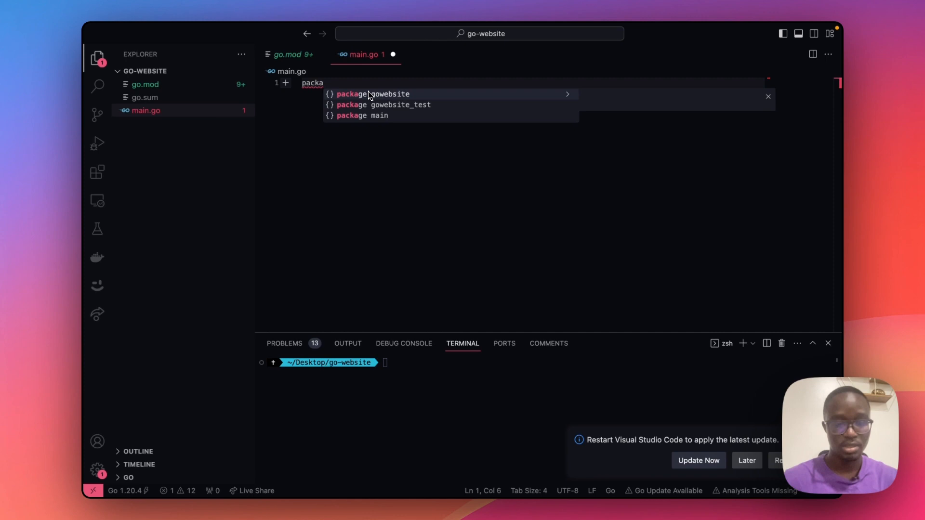
click(362, 115)
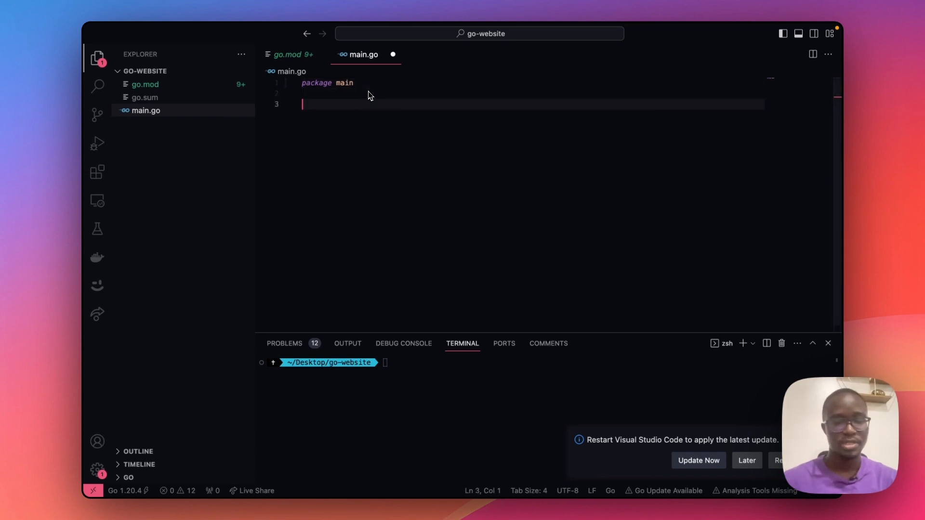
text(import)
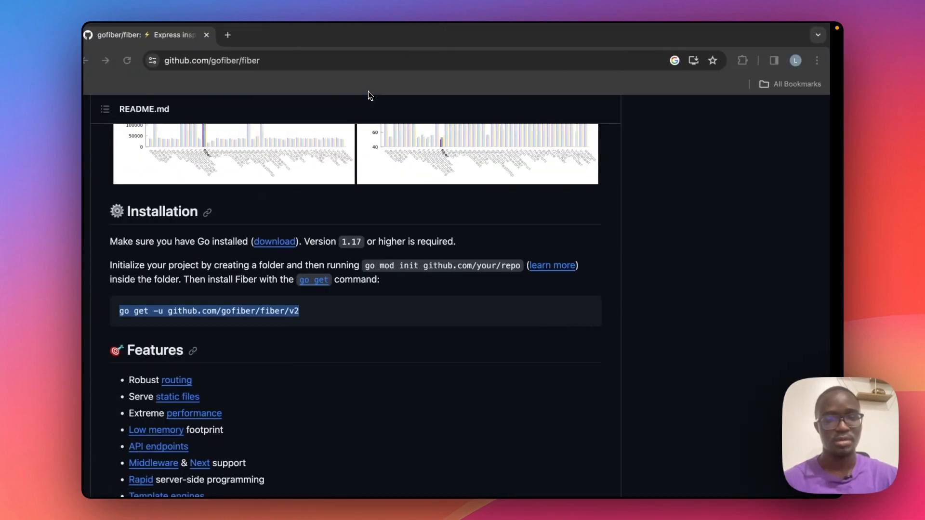
scroll(down, 3)
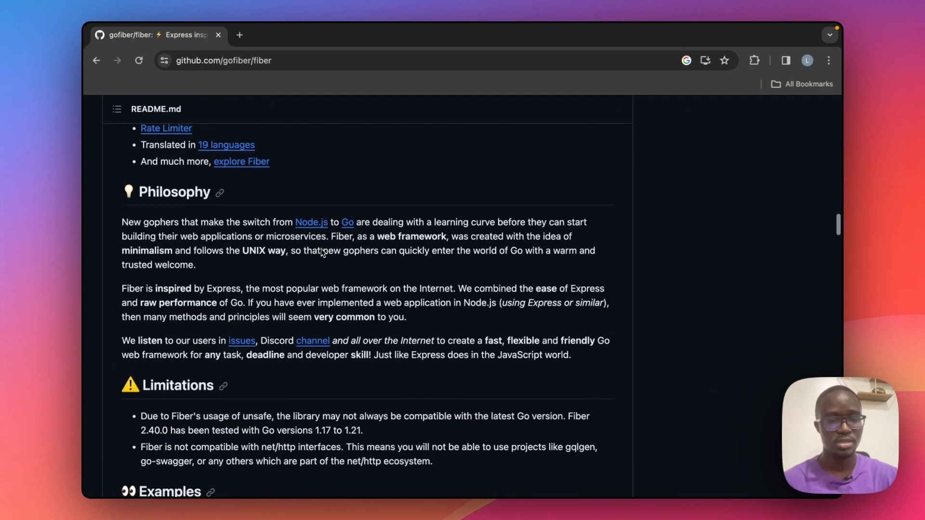
scroll(down, 3)
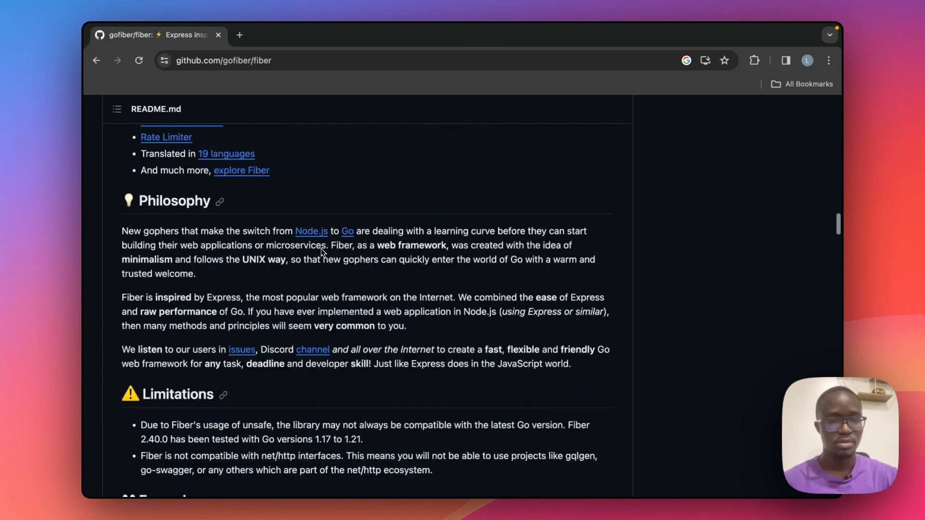
scroll(up, 3)
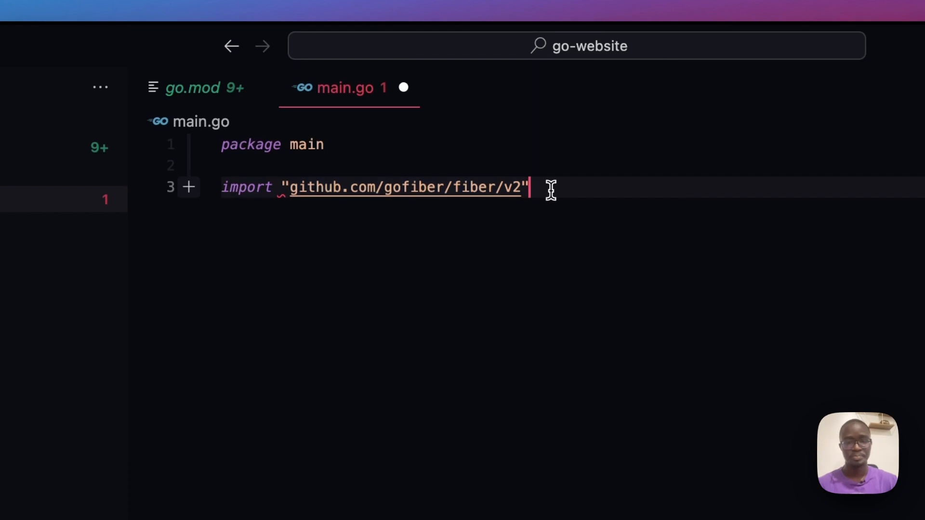
Add func main() {} containing app := fiber.New() to main.go
key(Enter)
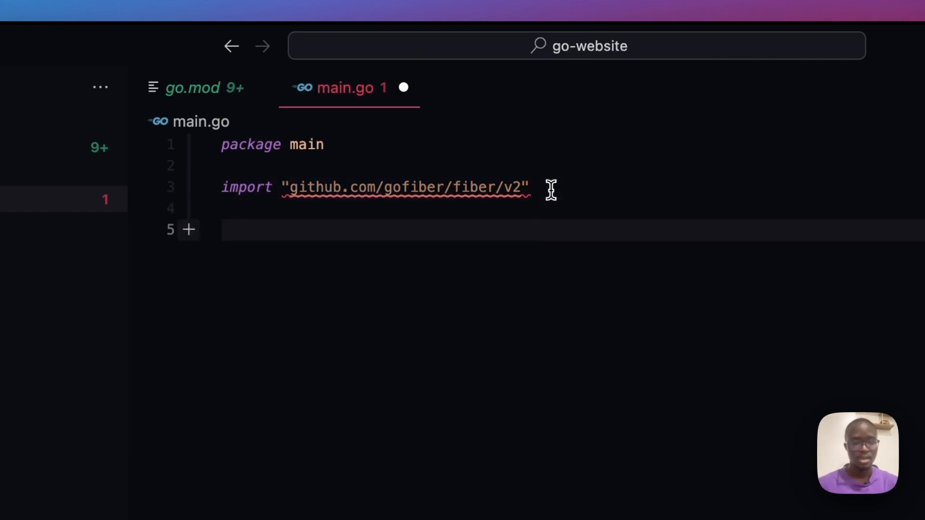
text(fun)
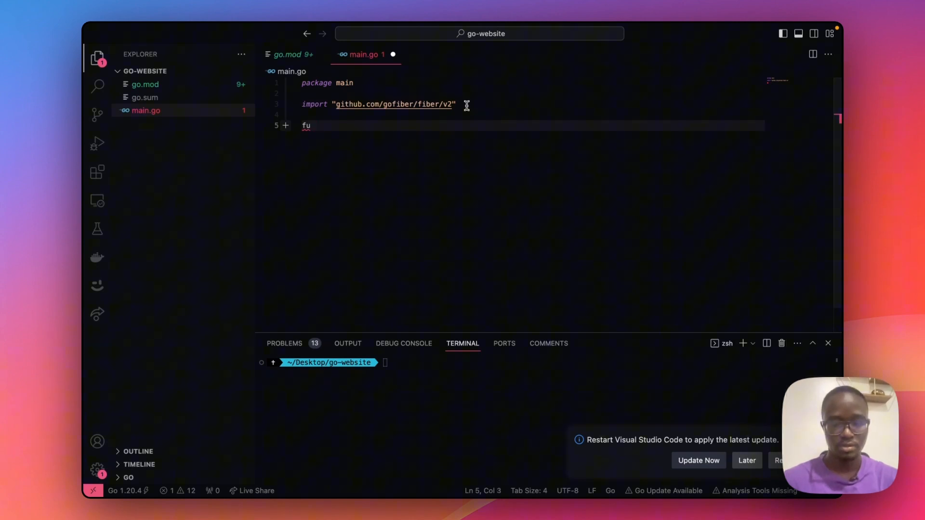
text(nc main)
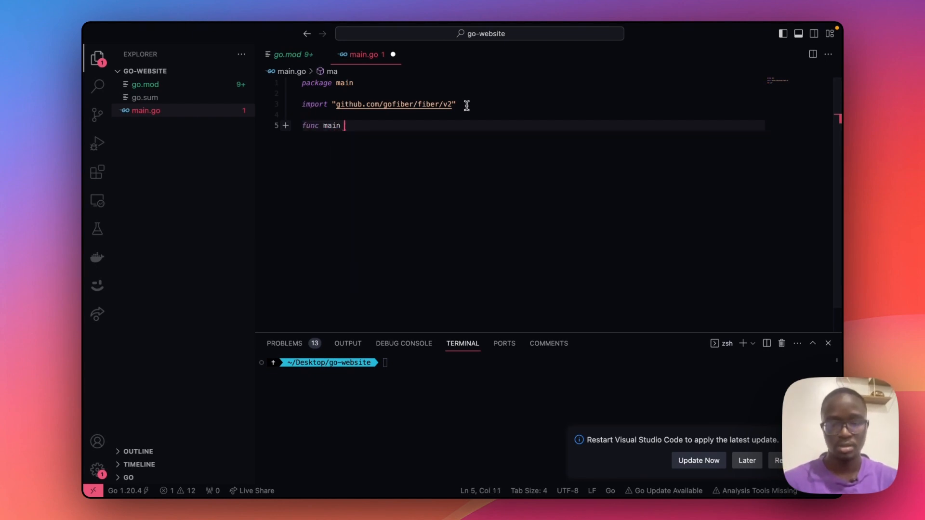
text((){})
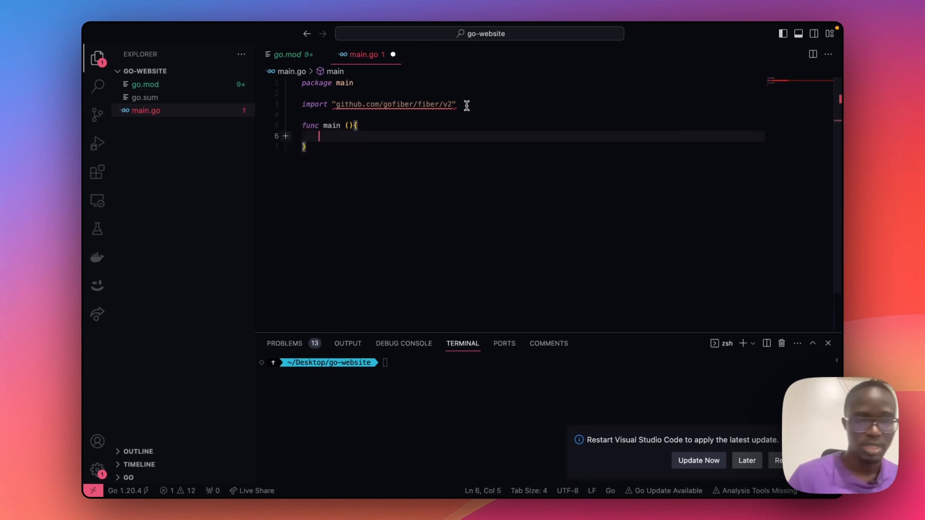
text(app :)
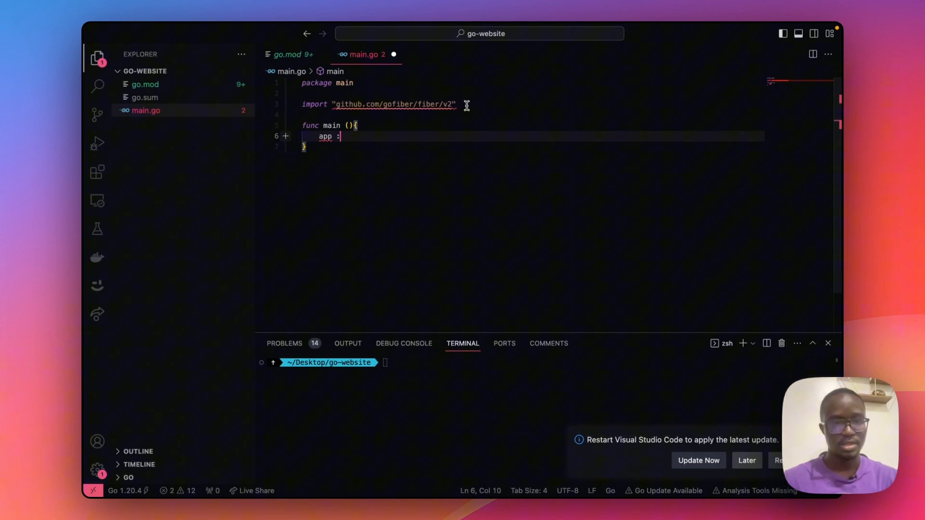
text(+)
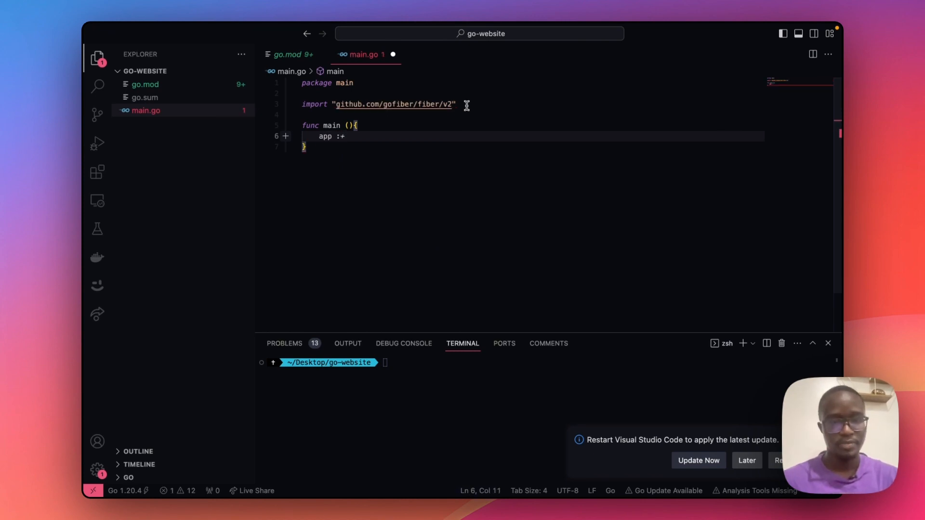
text(=)
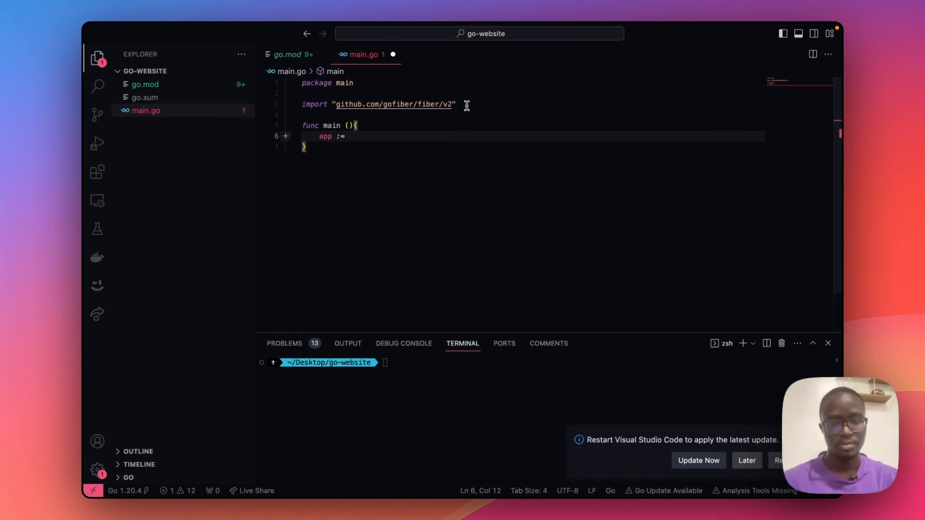
text(f)
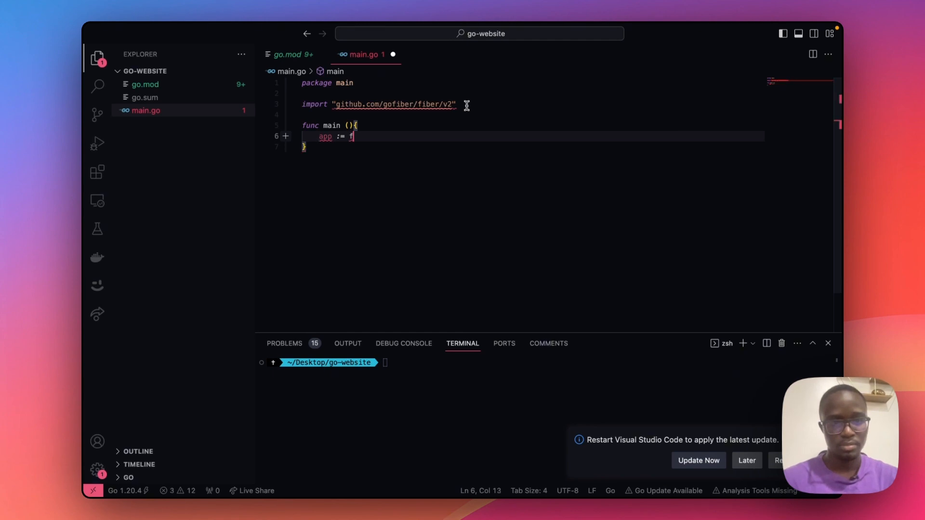
text(iber)
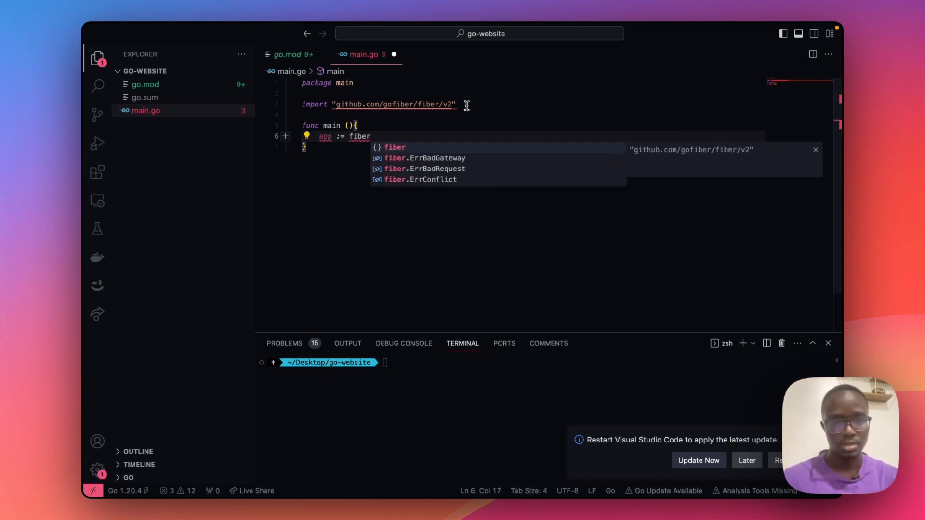
text(.)
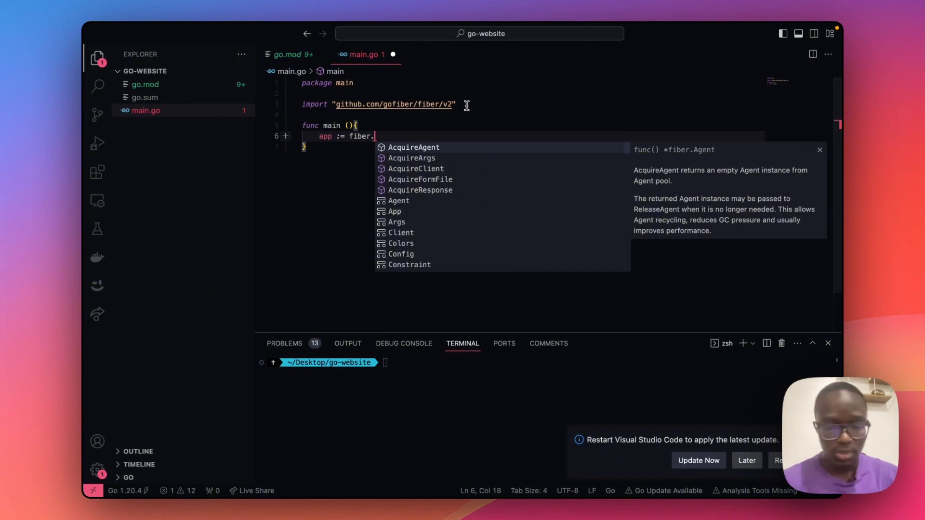
text(New()
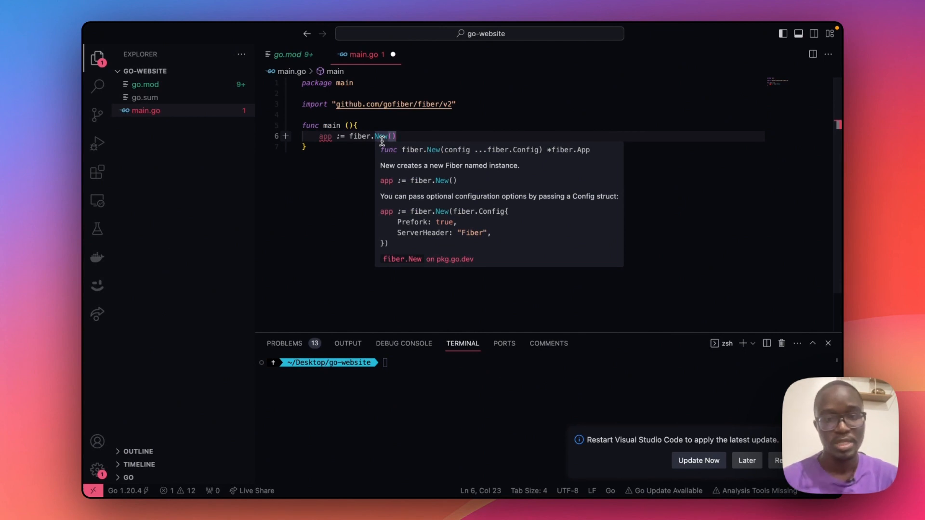
mouse_move(395, 147)
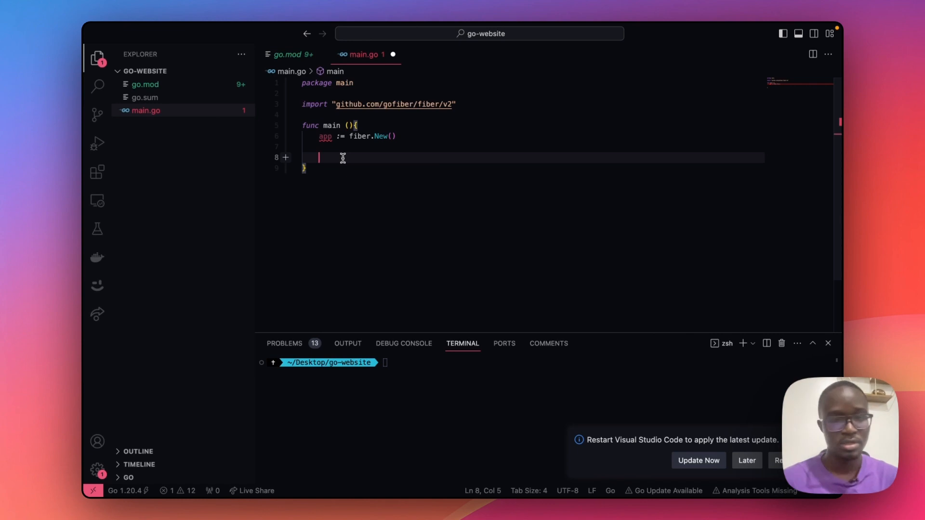
key(Left)
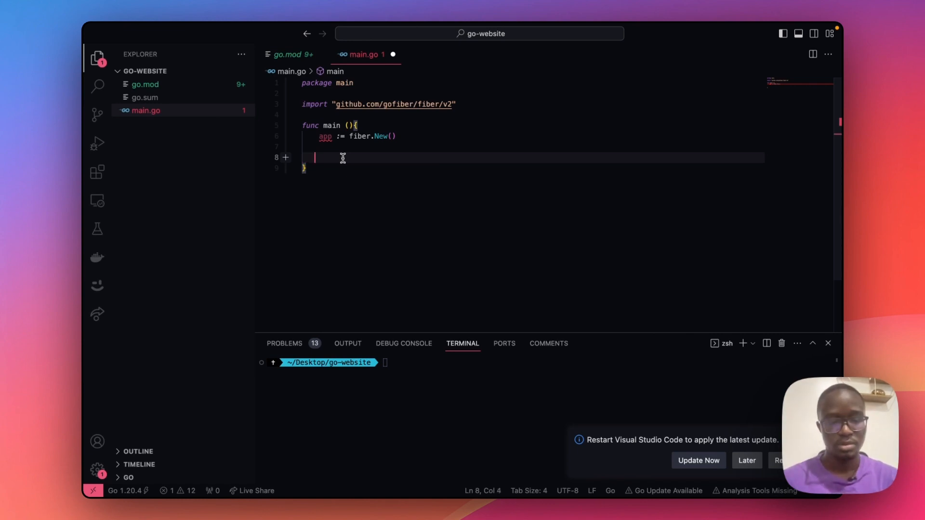
Add app.Static("/", "./public") to the main function
text(app.)
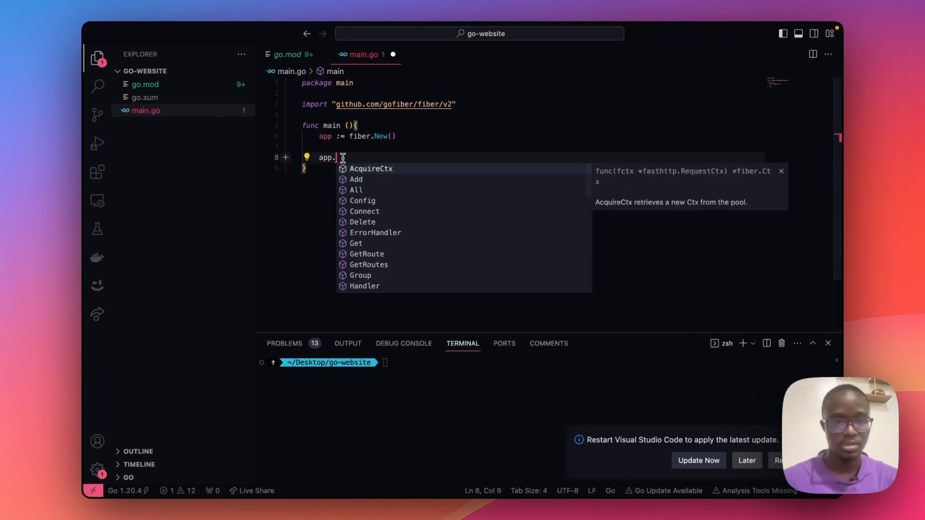
text(Sta)
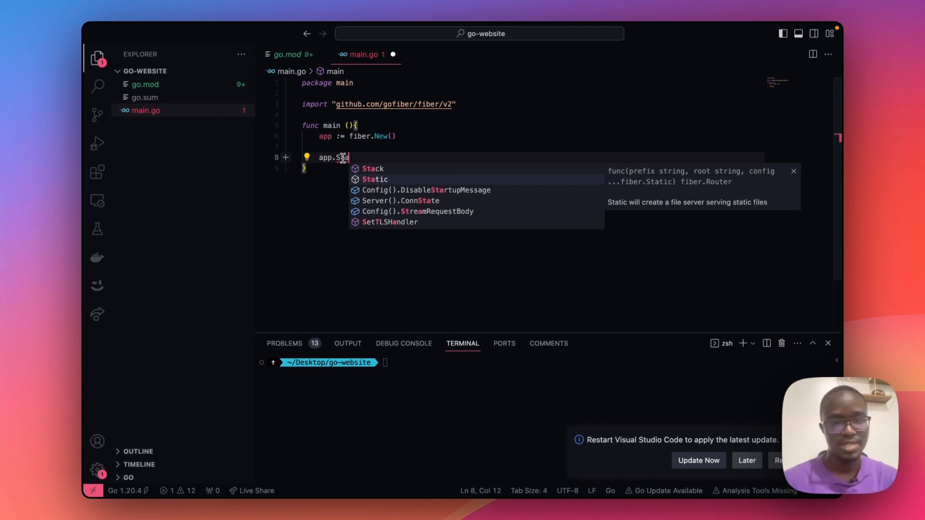
text(tic(")
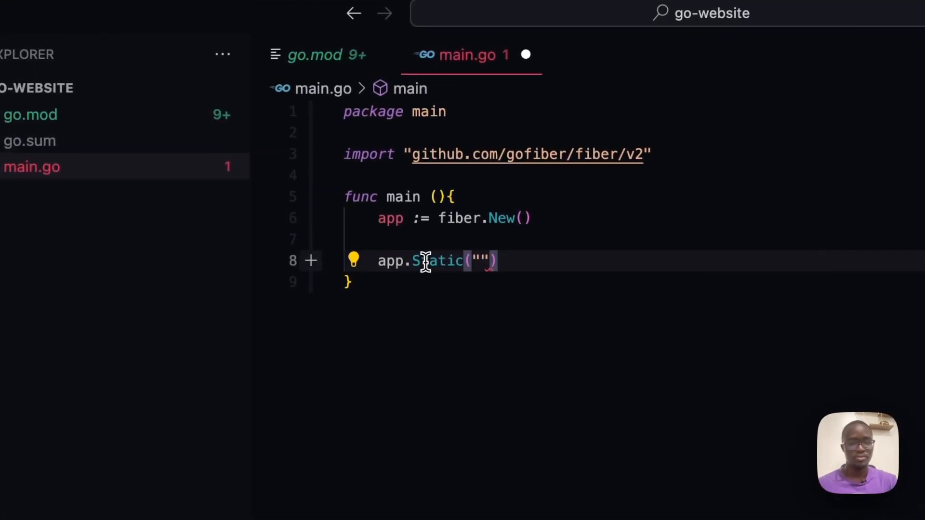
text(/)
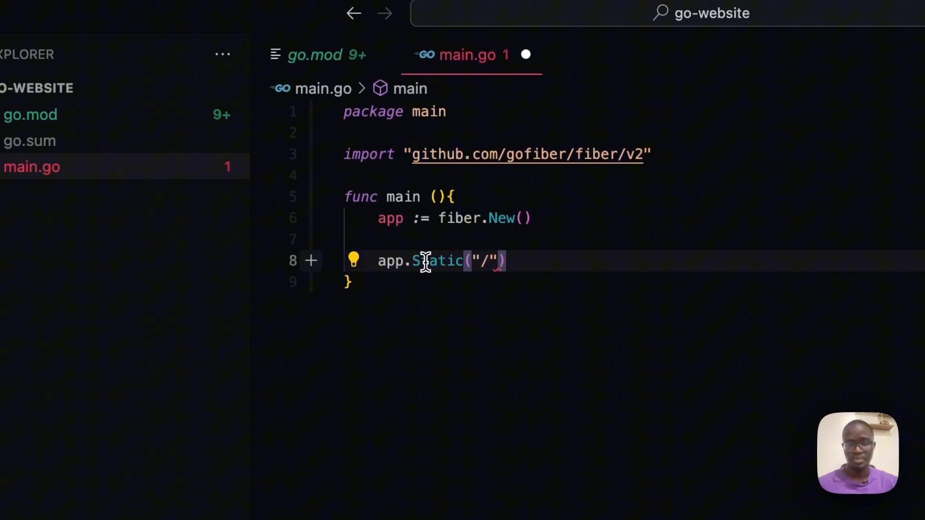
text(, ")
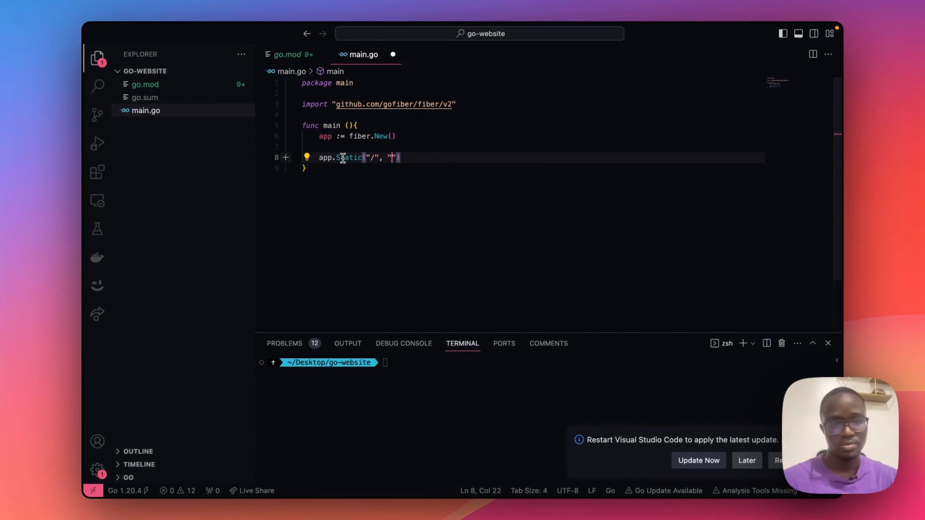
text(./)
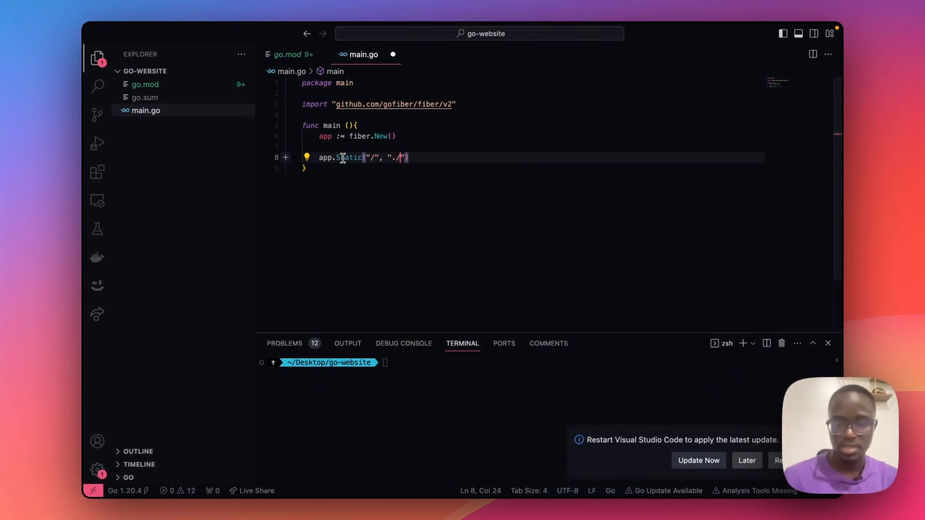
text(public)
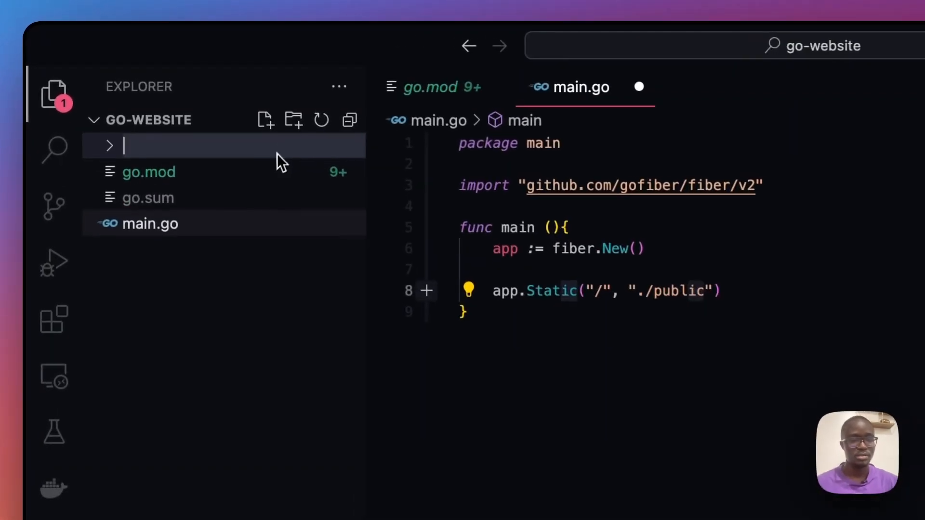
Name the new folder public and add an index.html file inside it
text(public)
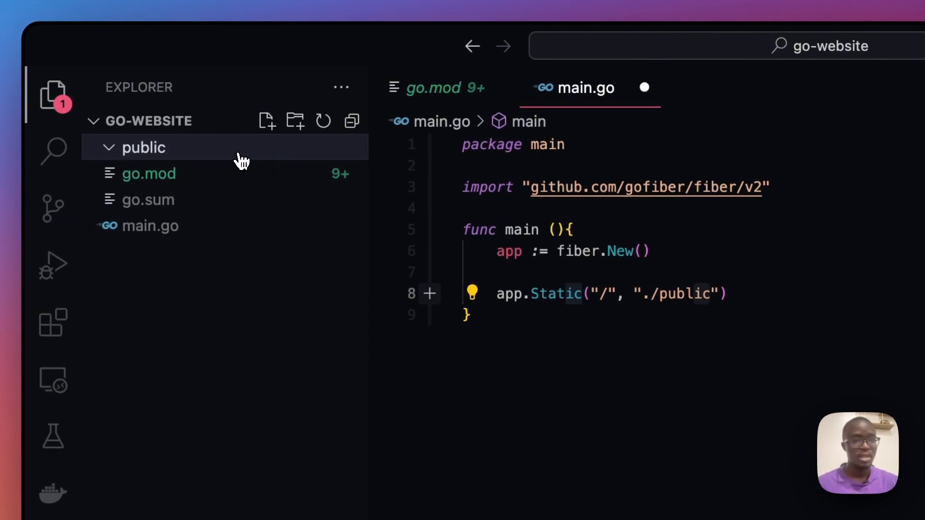
click(266, 121)
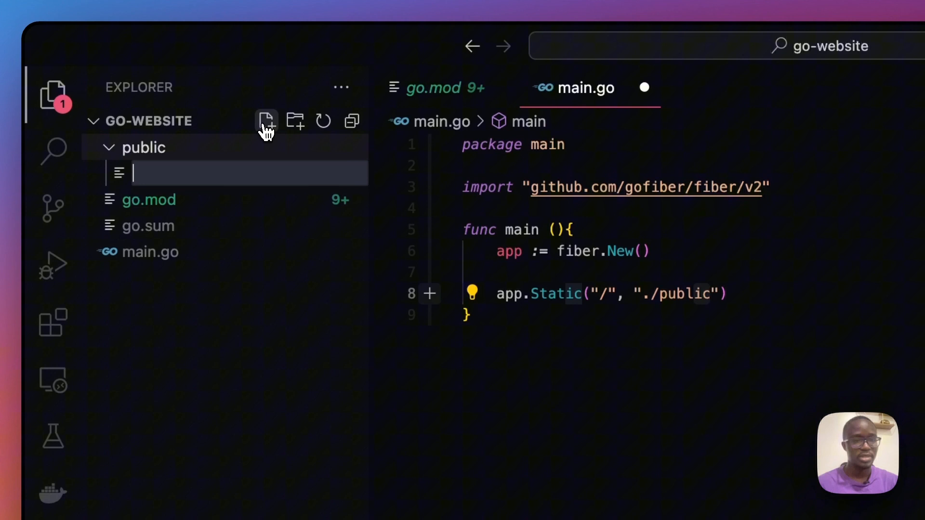
text(index.html)
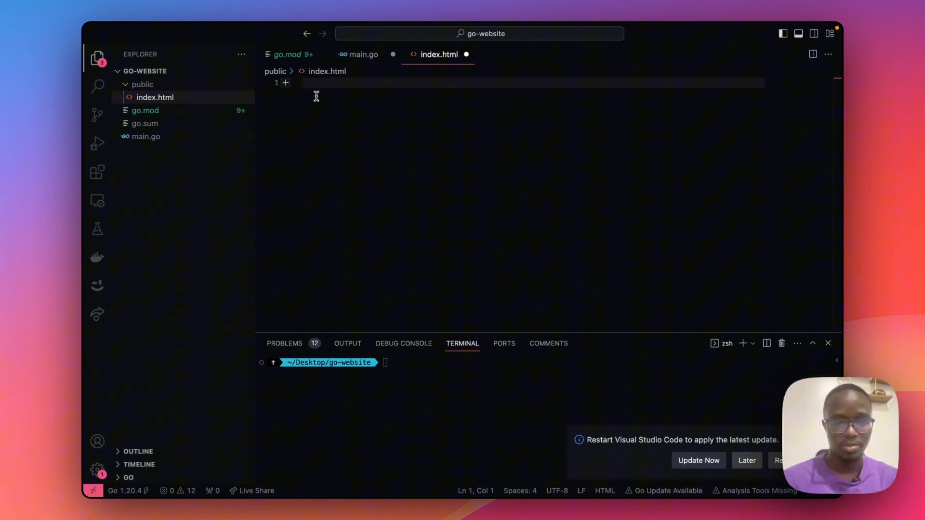
Build the HTML skeleton in index.html with the title 'My website'
text(<)
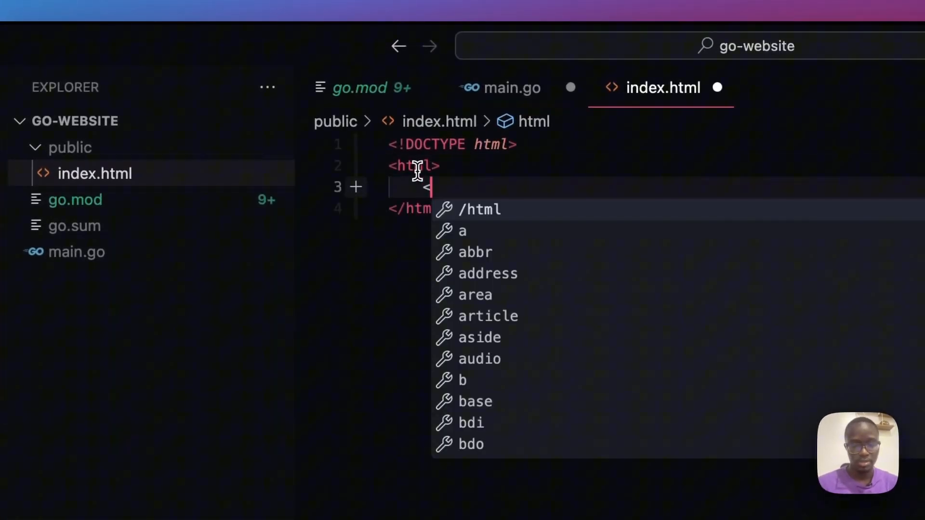
text(head></head>)
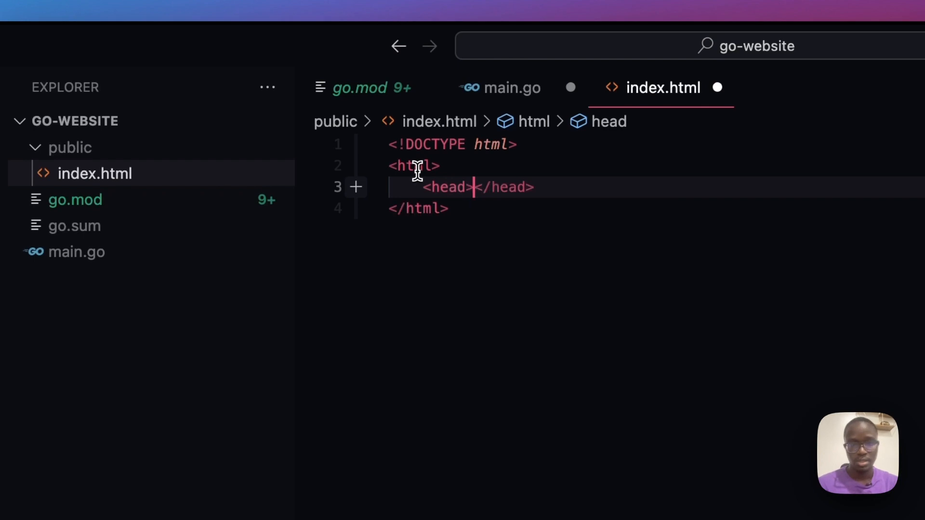
text(<title)
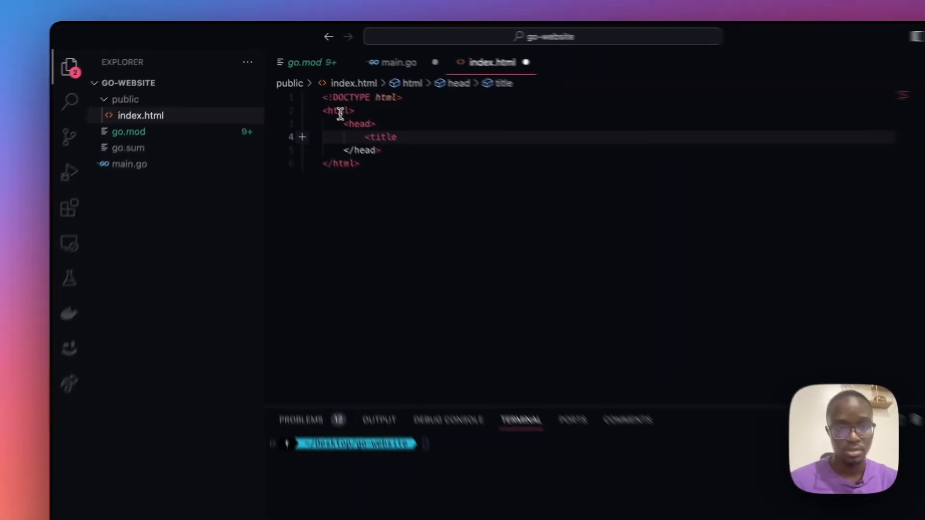
text(M</title>)
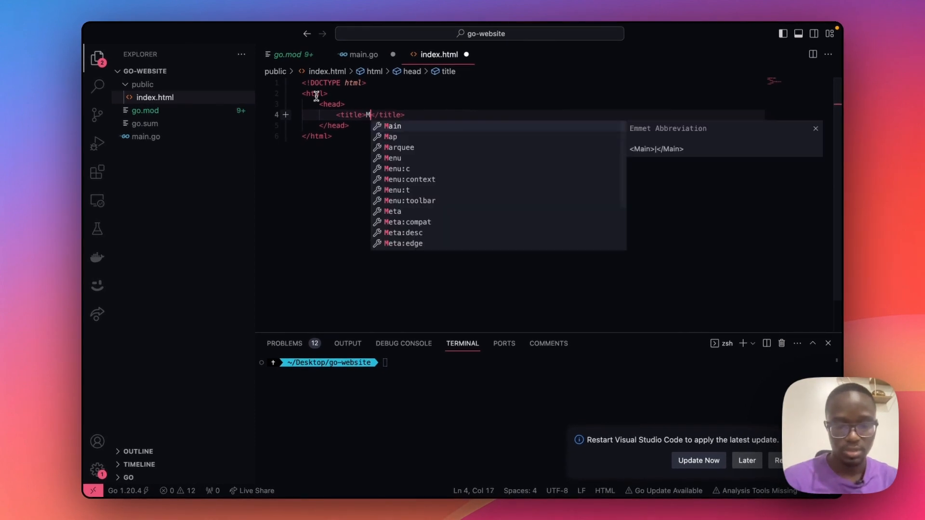
text(y website)
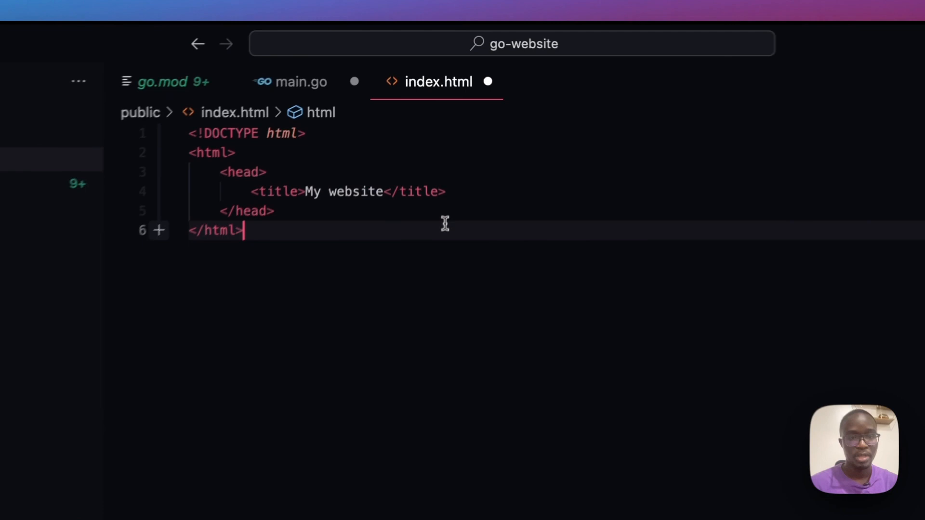
text(<body></body>)
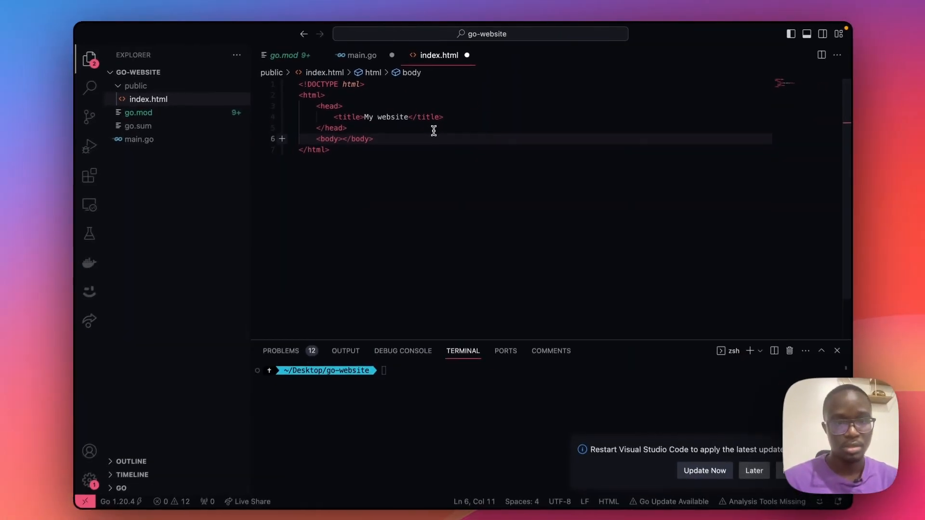
Add an h1 'Welcome to my website' and paragraph 'This is a great website created with Go'
text(<h1> </h1>)
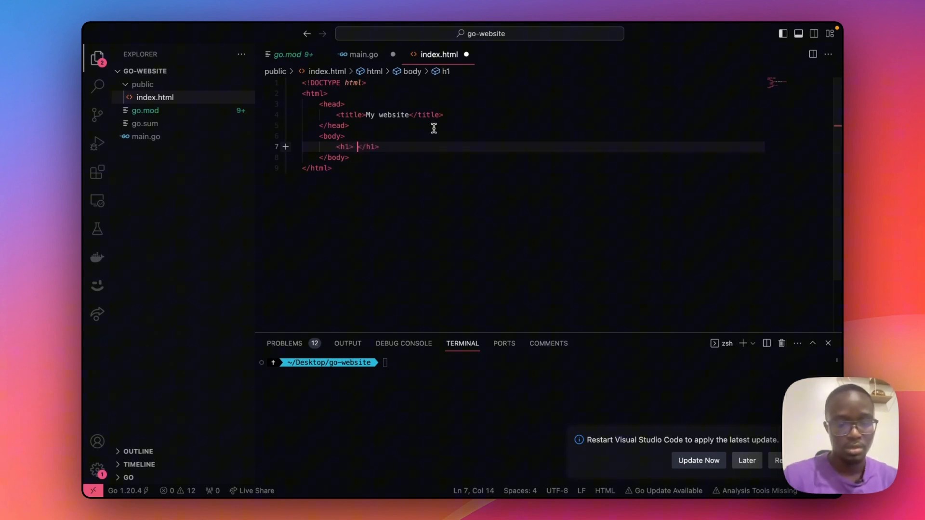
text(Welcome to my webs)
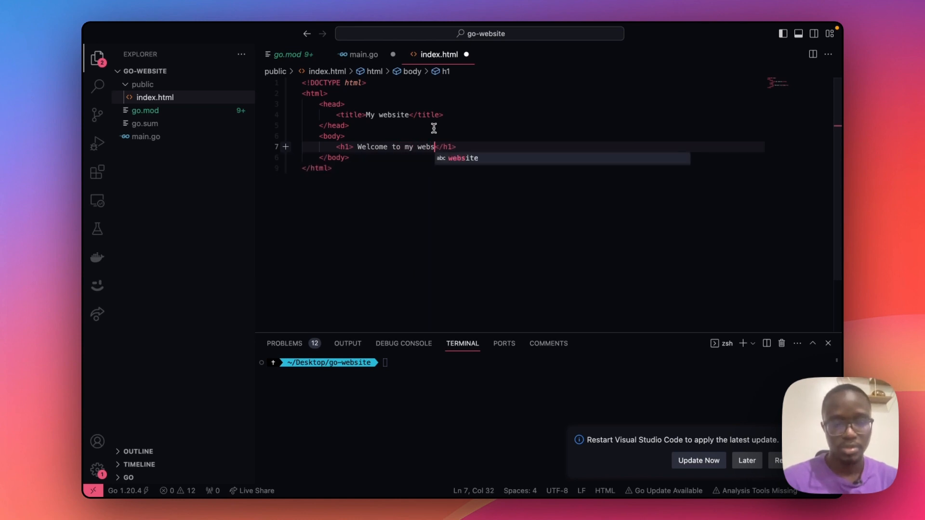
text(ite)
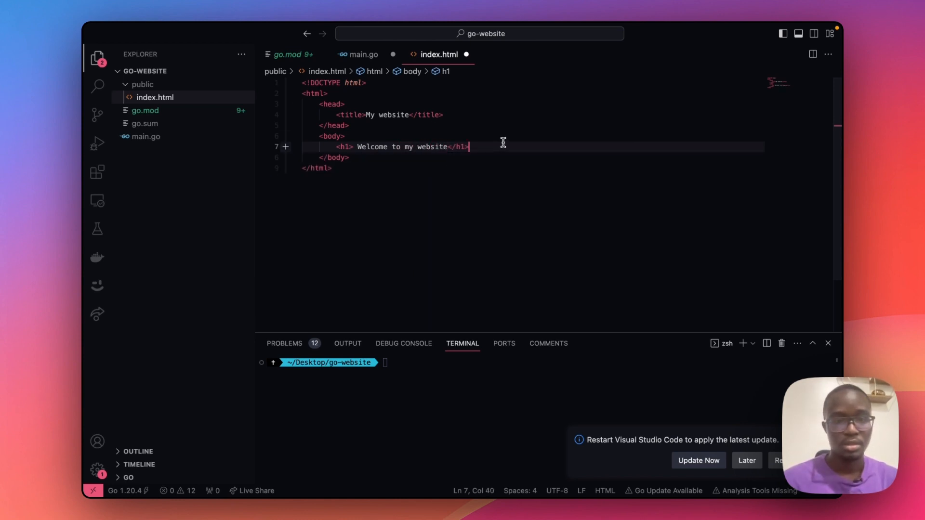
text(<p> </p>)
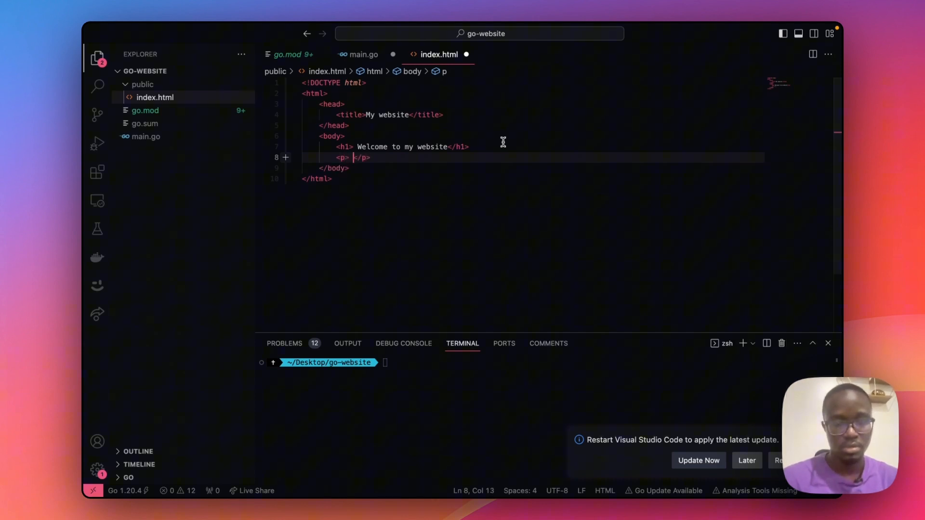
text(This is a g)
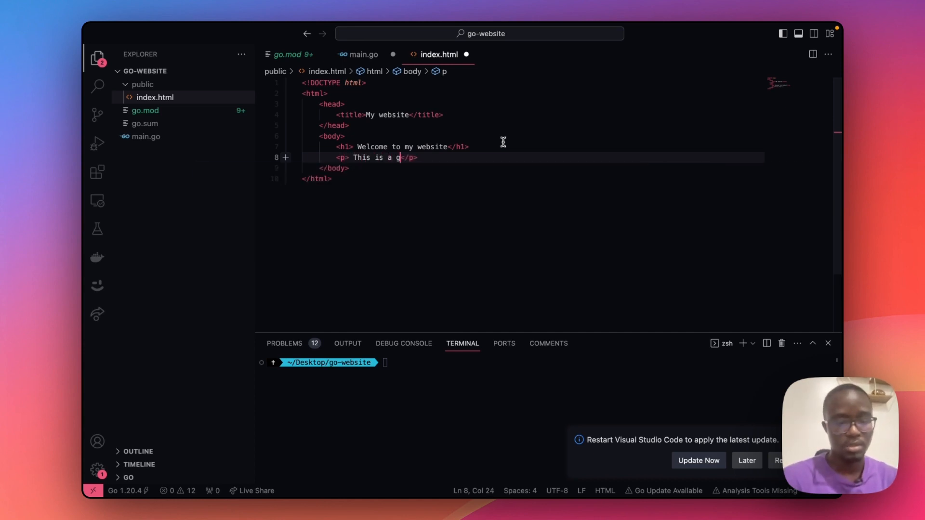
text(reat webist)
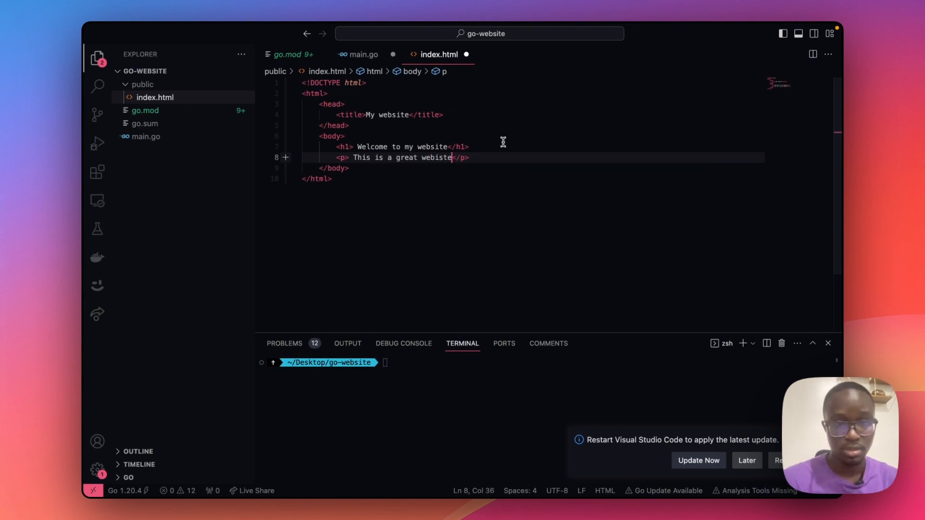
text(e)
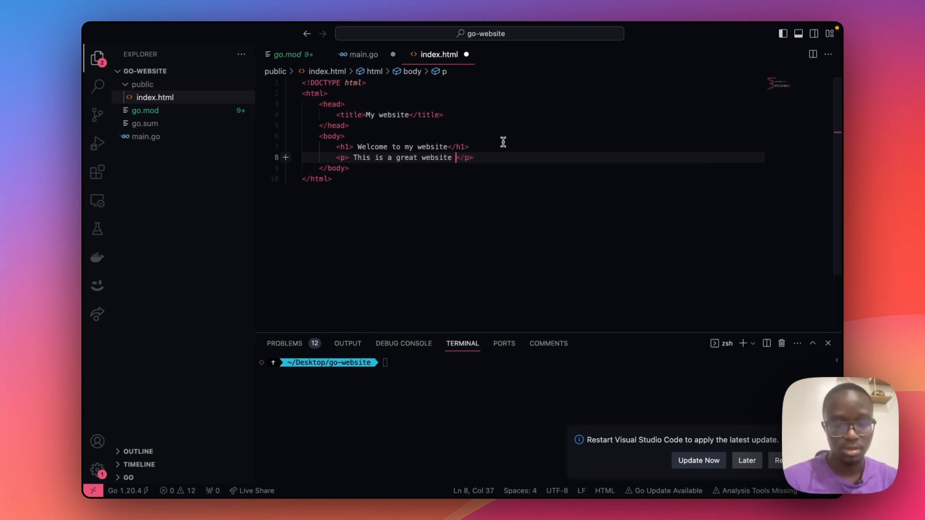
text(creay)
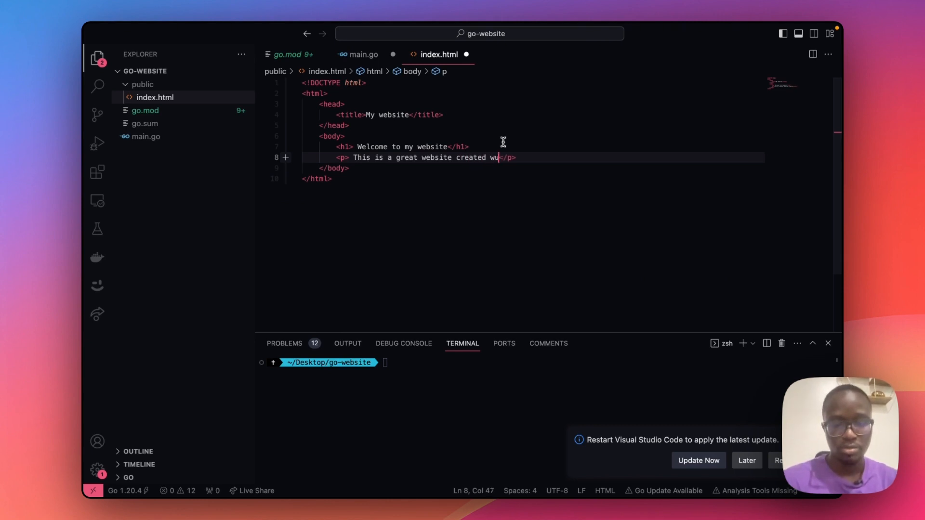
text(ith Go)
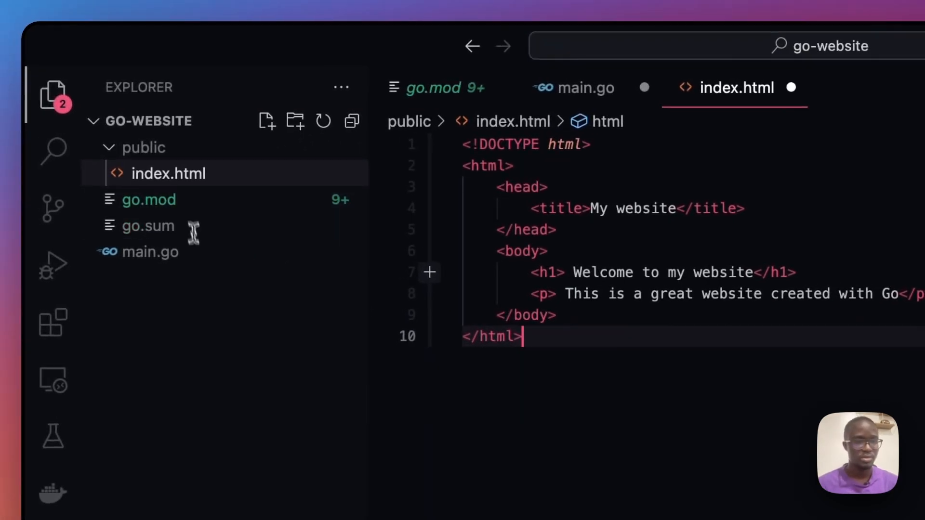
In main.go, set app.Static's route to "/" for ./public, deleting the trial route, and add a new line
click(585, 87)
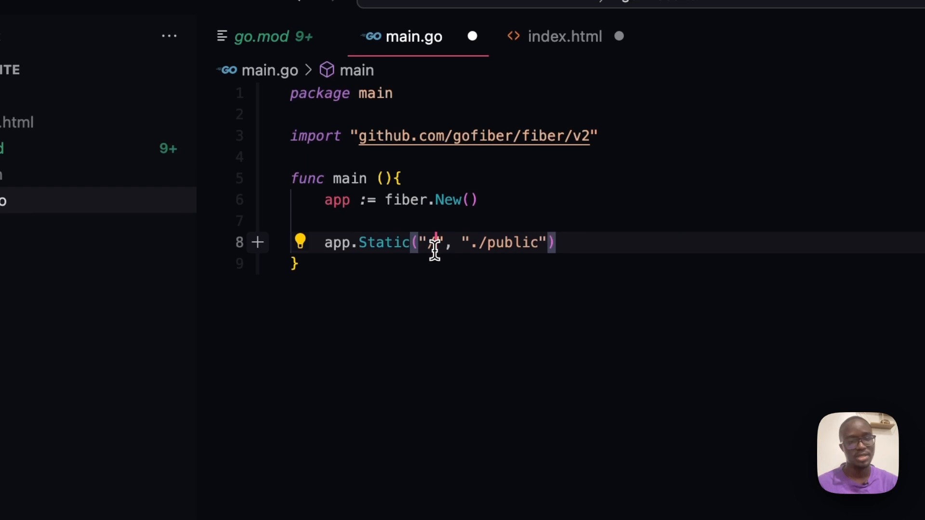
text(/)
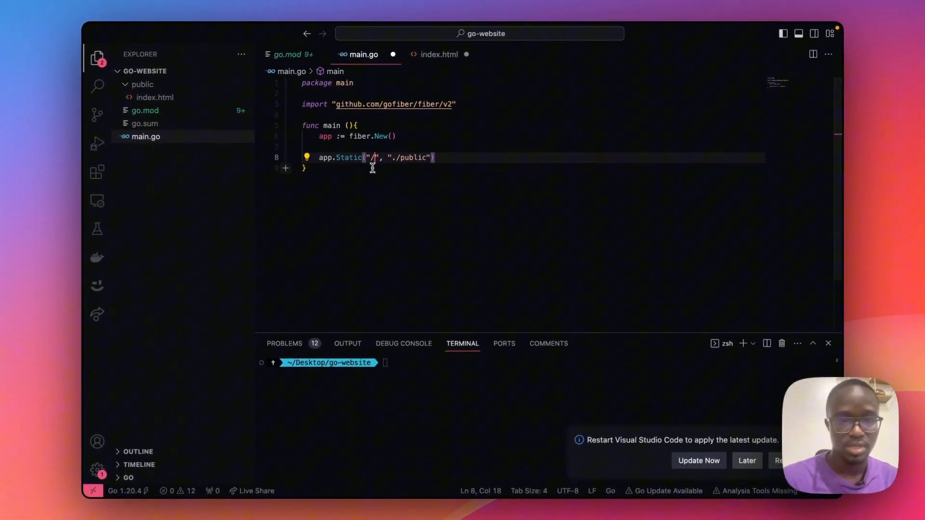
text(francis)
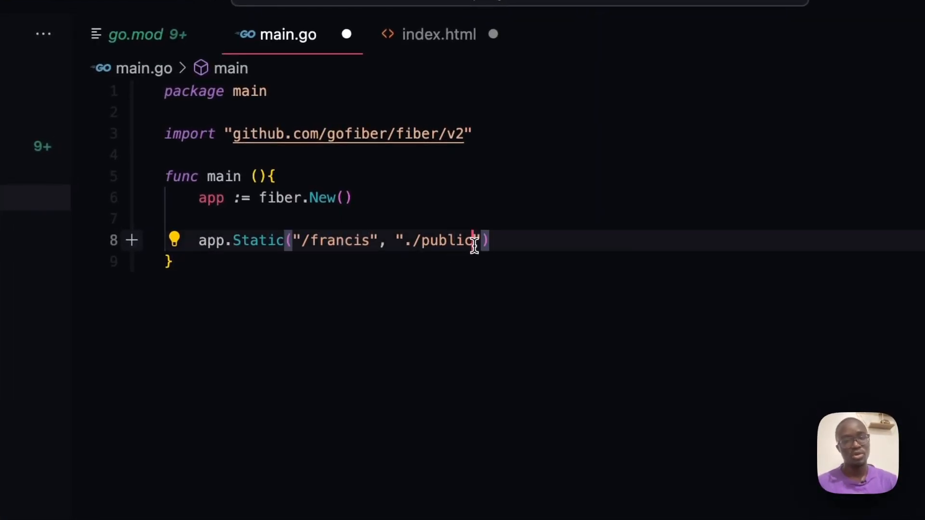
mouse_move(429, 241)
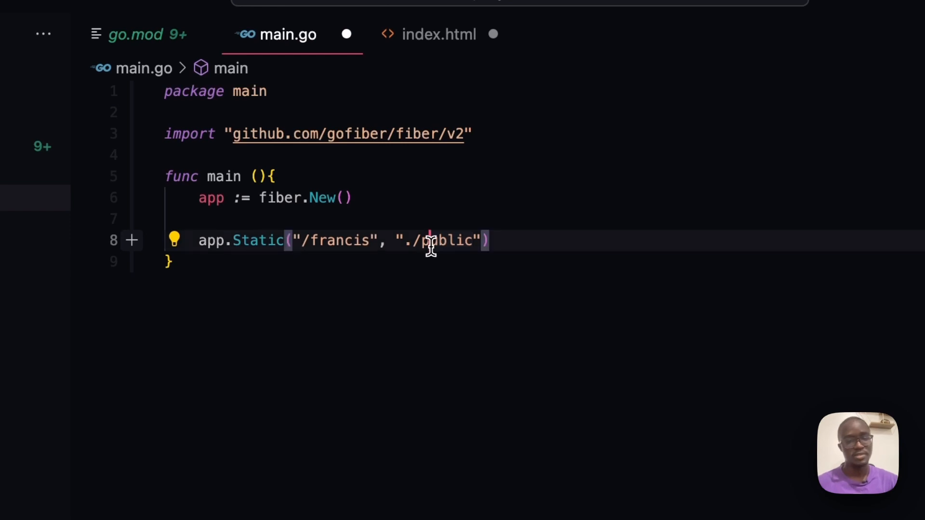
key(Backspace)
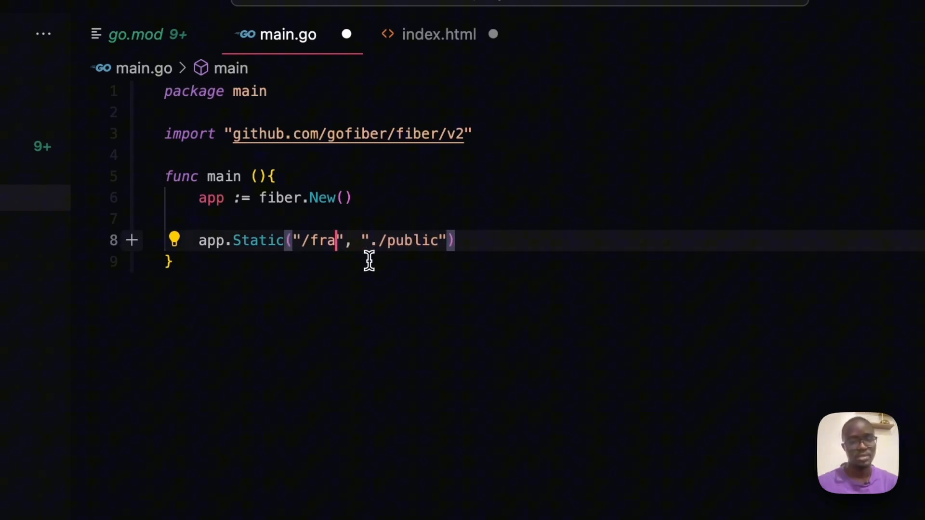
key(Backspace)
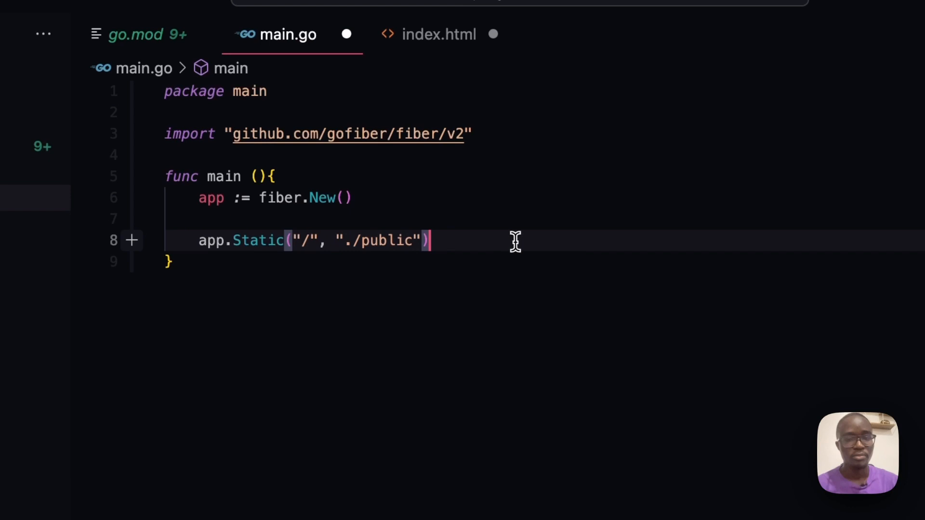
key(Return)
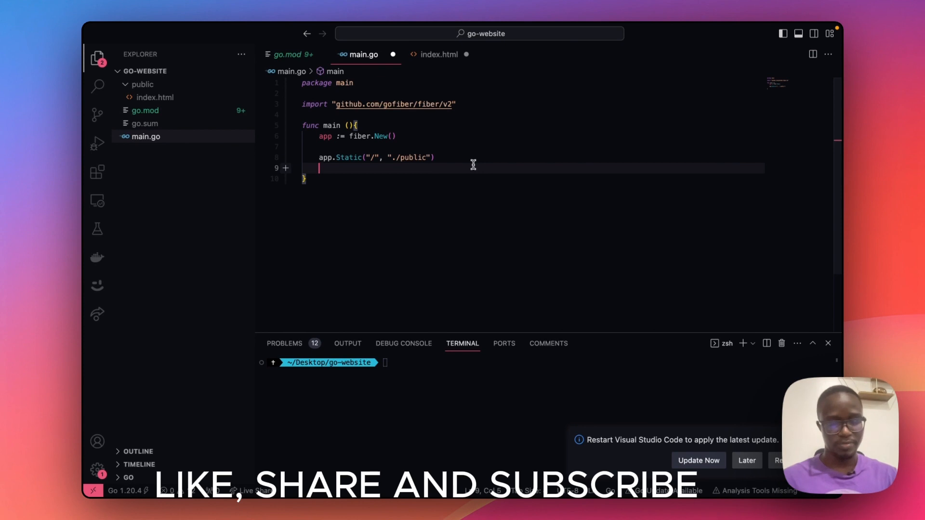
Add app.Listen(":3000") after the static route in main.go
text(app.)
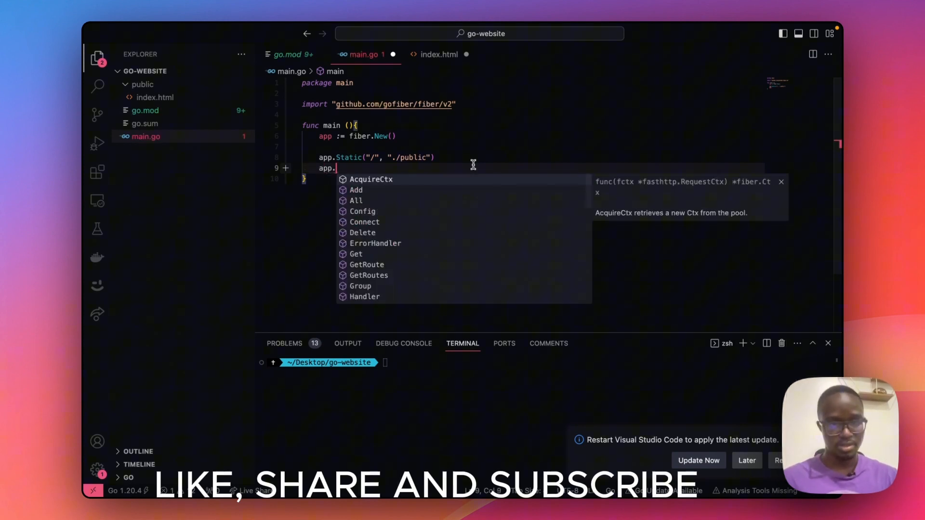
text(Listen(")
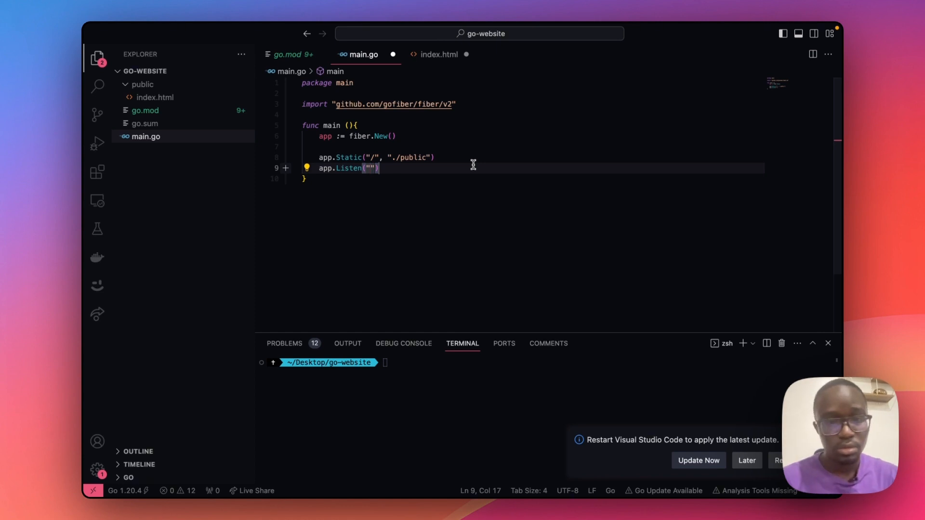
text(:300)
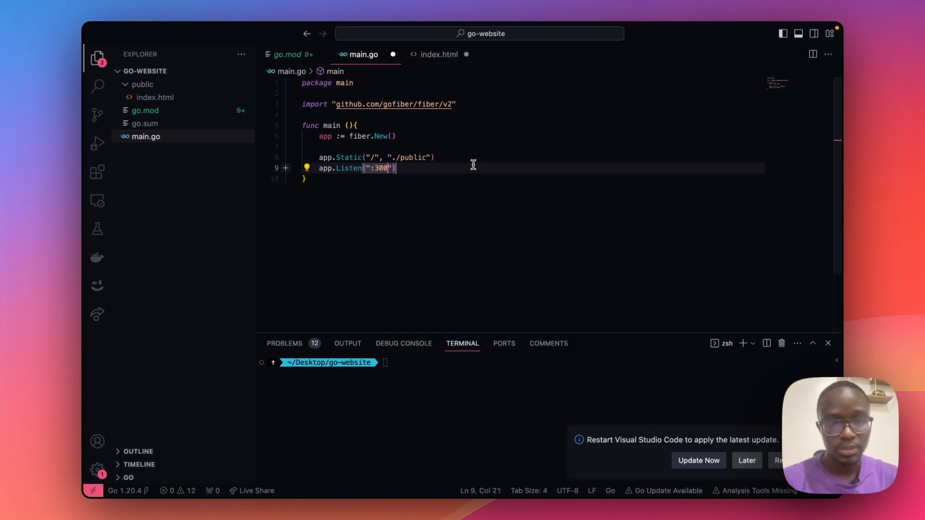
text(0)
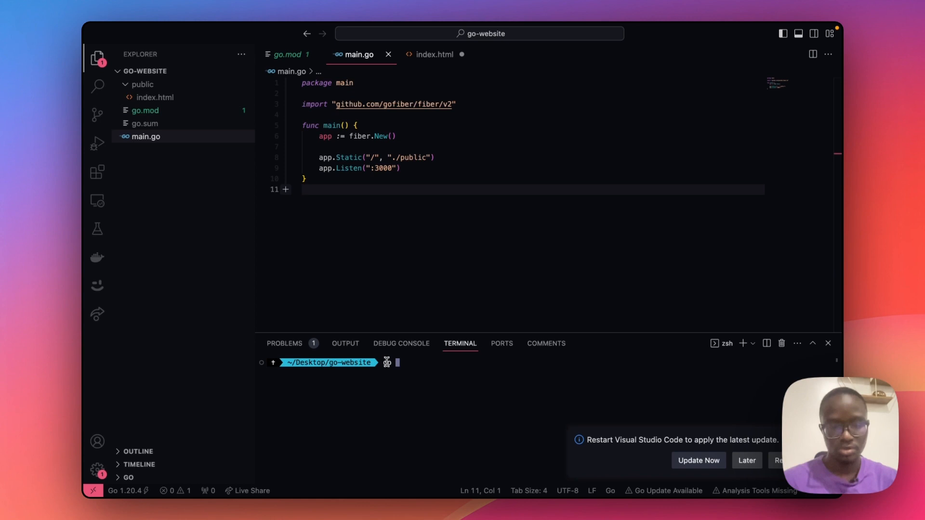
Enter go run main.go in the integrated terminal
text(run main.)
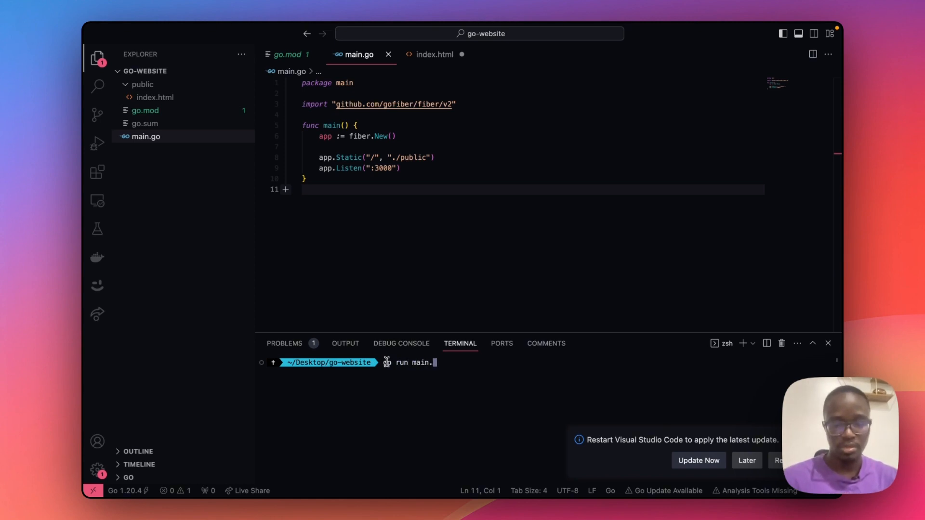
text(go)
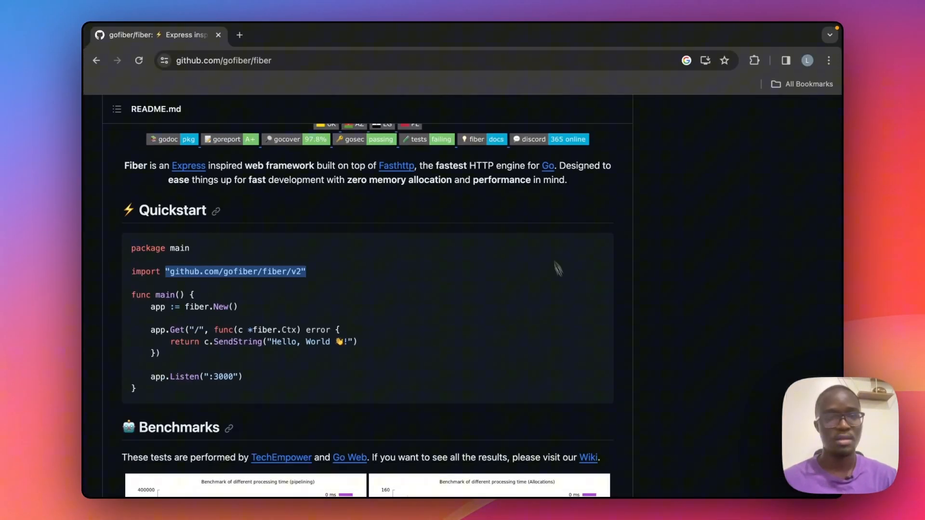
Open a new Chrome tab and enter localhost:8080 in the address bar
click(239, 35)
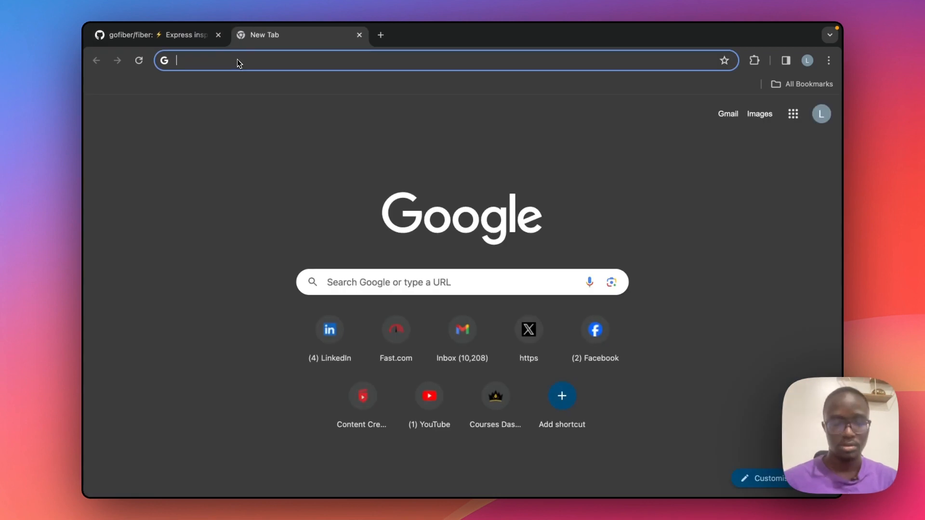
text(localhost:8080)
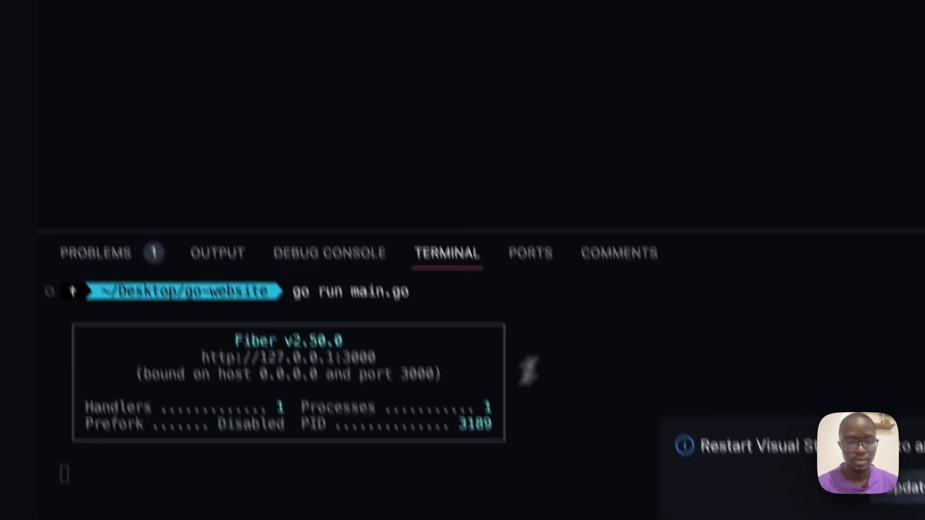
Interrupt the server with Ctrl+C, retype go run main.go, and return to main.go
key(ctrl+c)
text(go r)
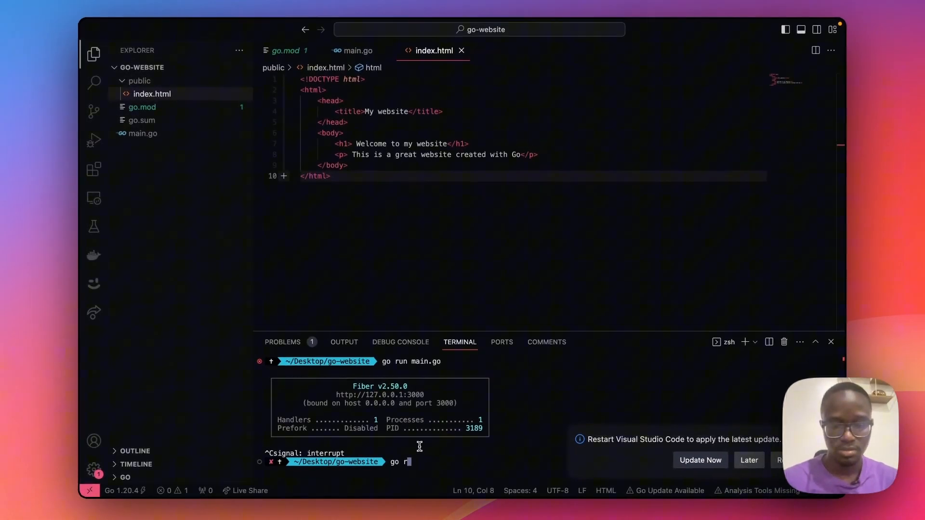
text(un main.g)
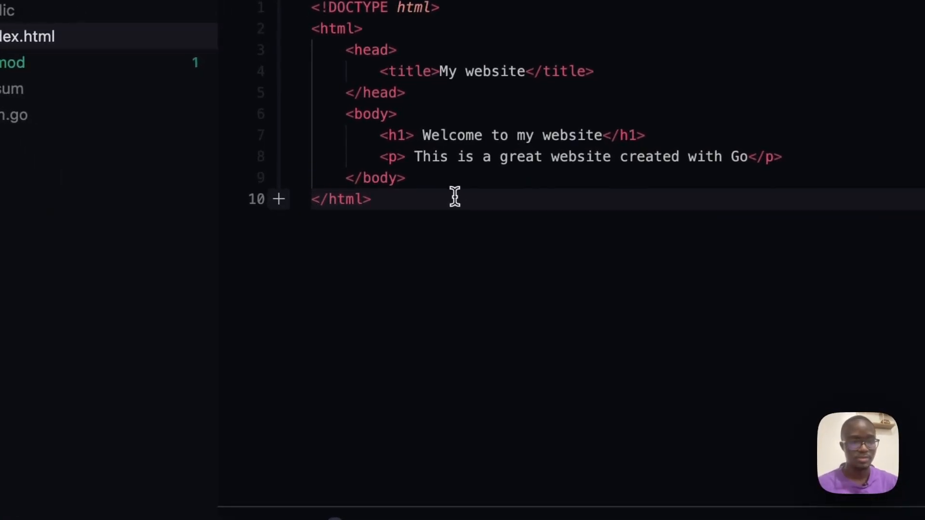
click(145, 252)
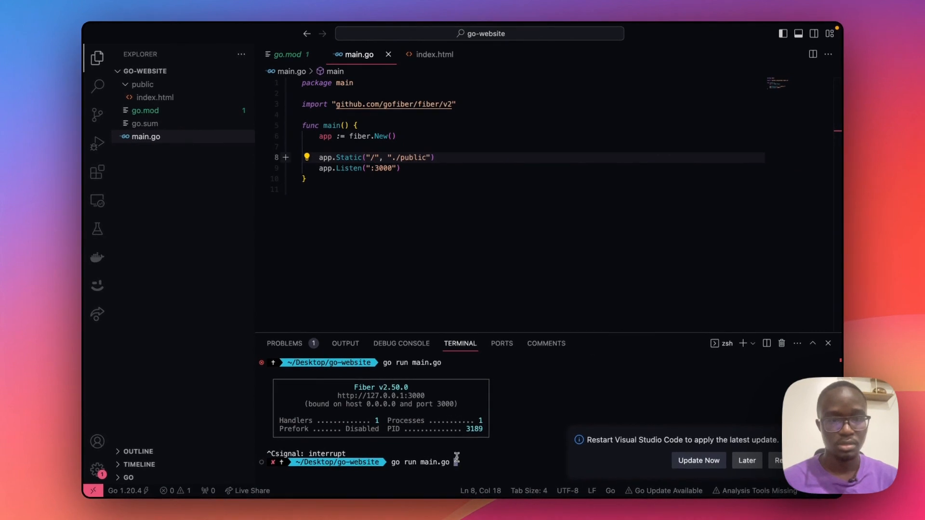
mouse_move(393, 105)
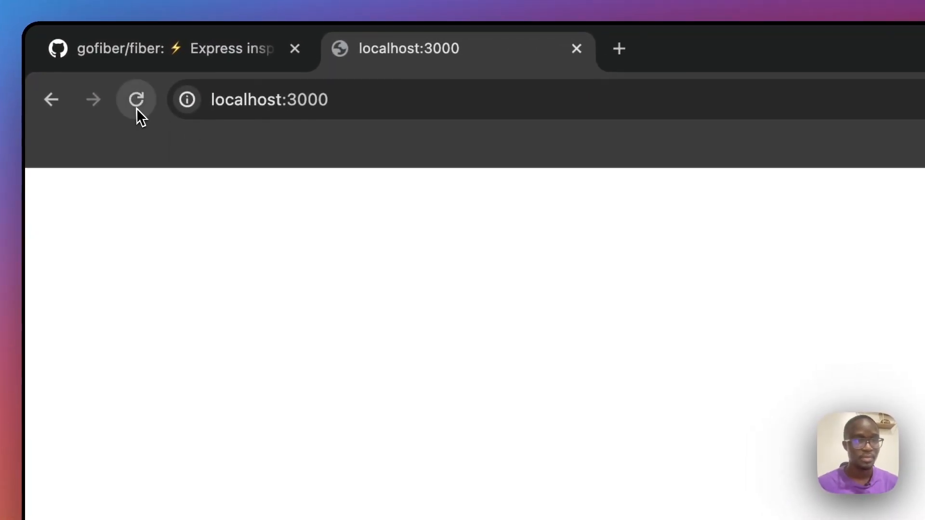
Reload localhost:3000 to show the 'Welcome to my website' page
click(136, 100)
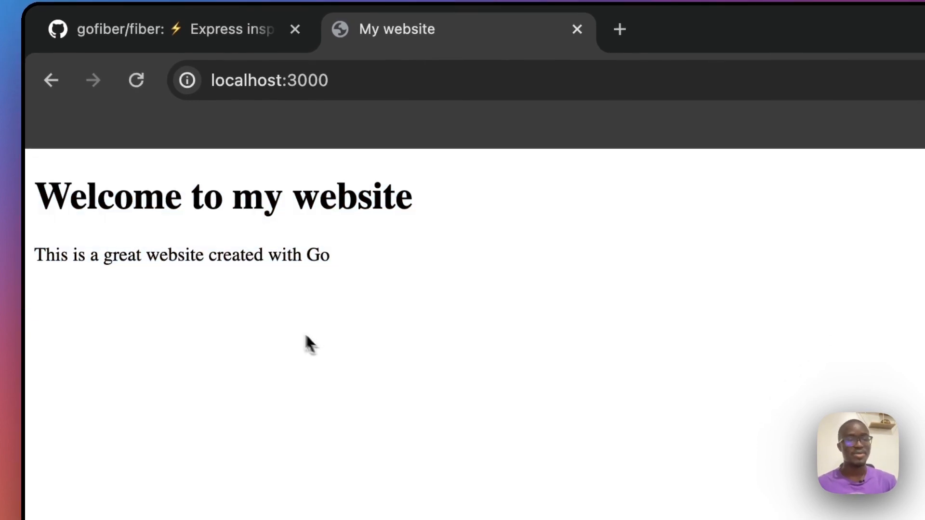
mouse_move(408, 326)
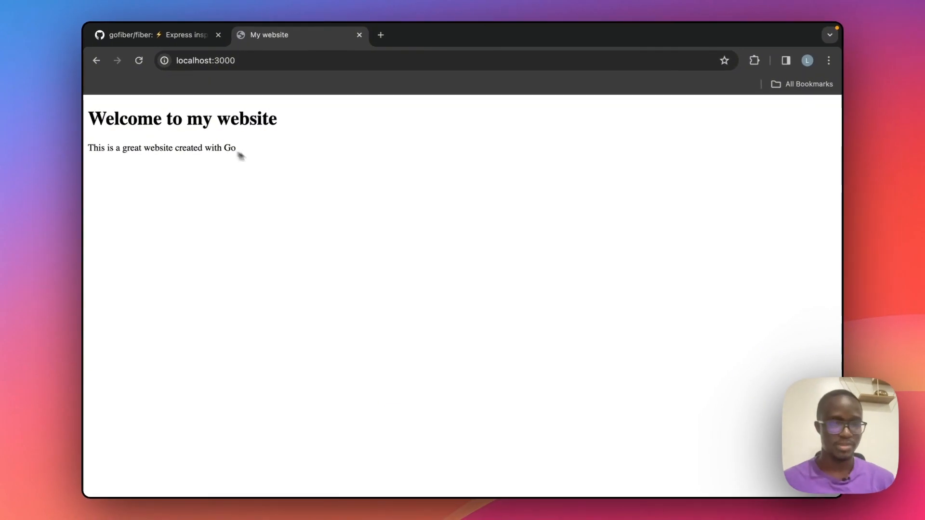
mouse_move(330, 189)
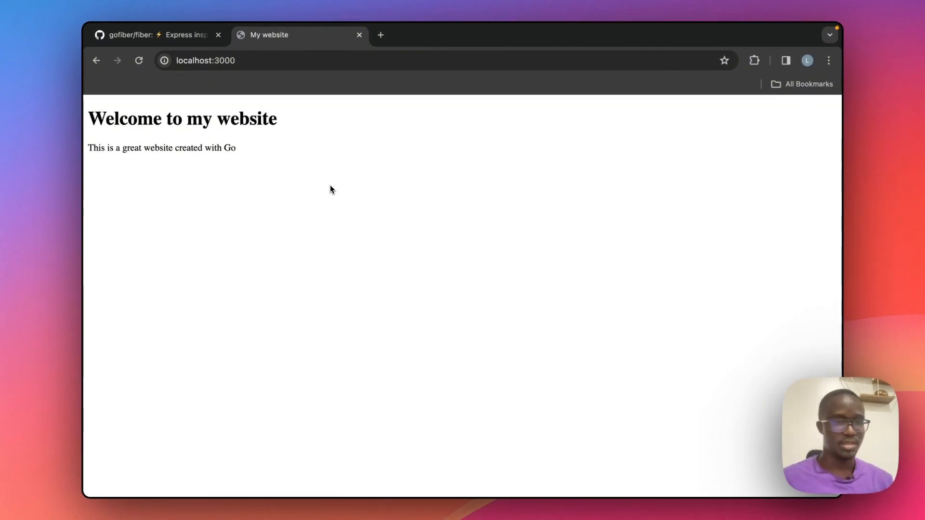